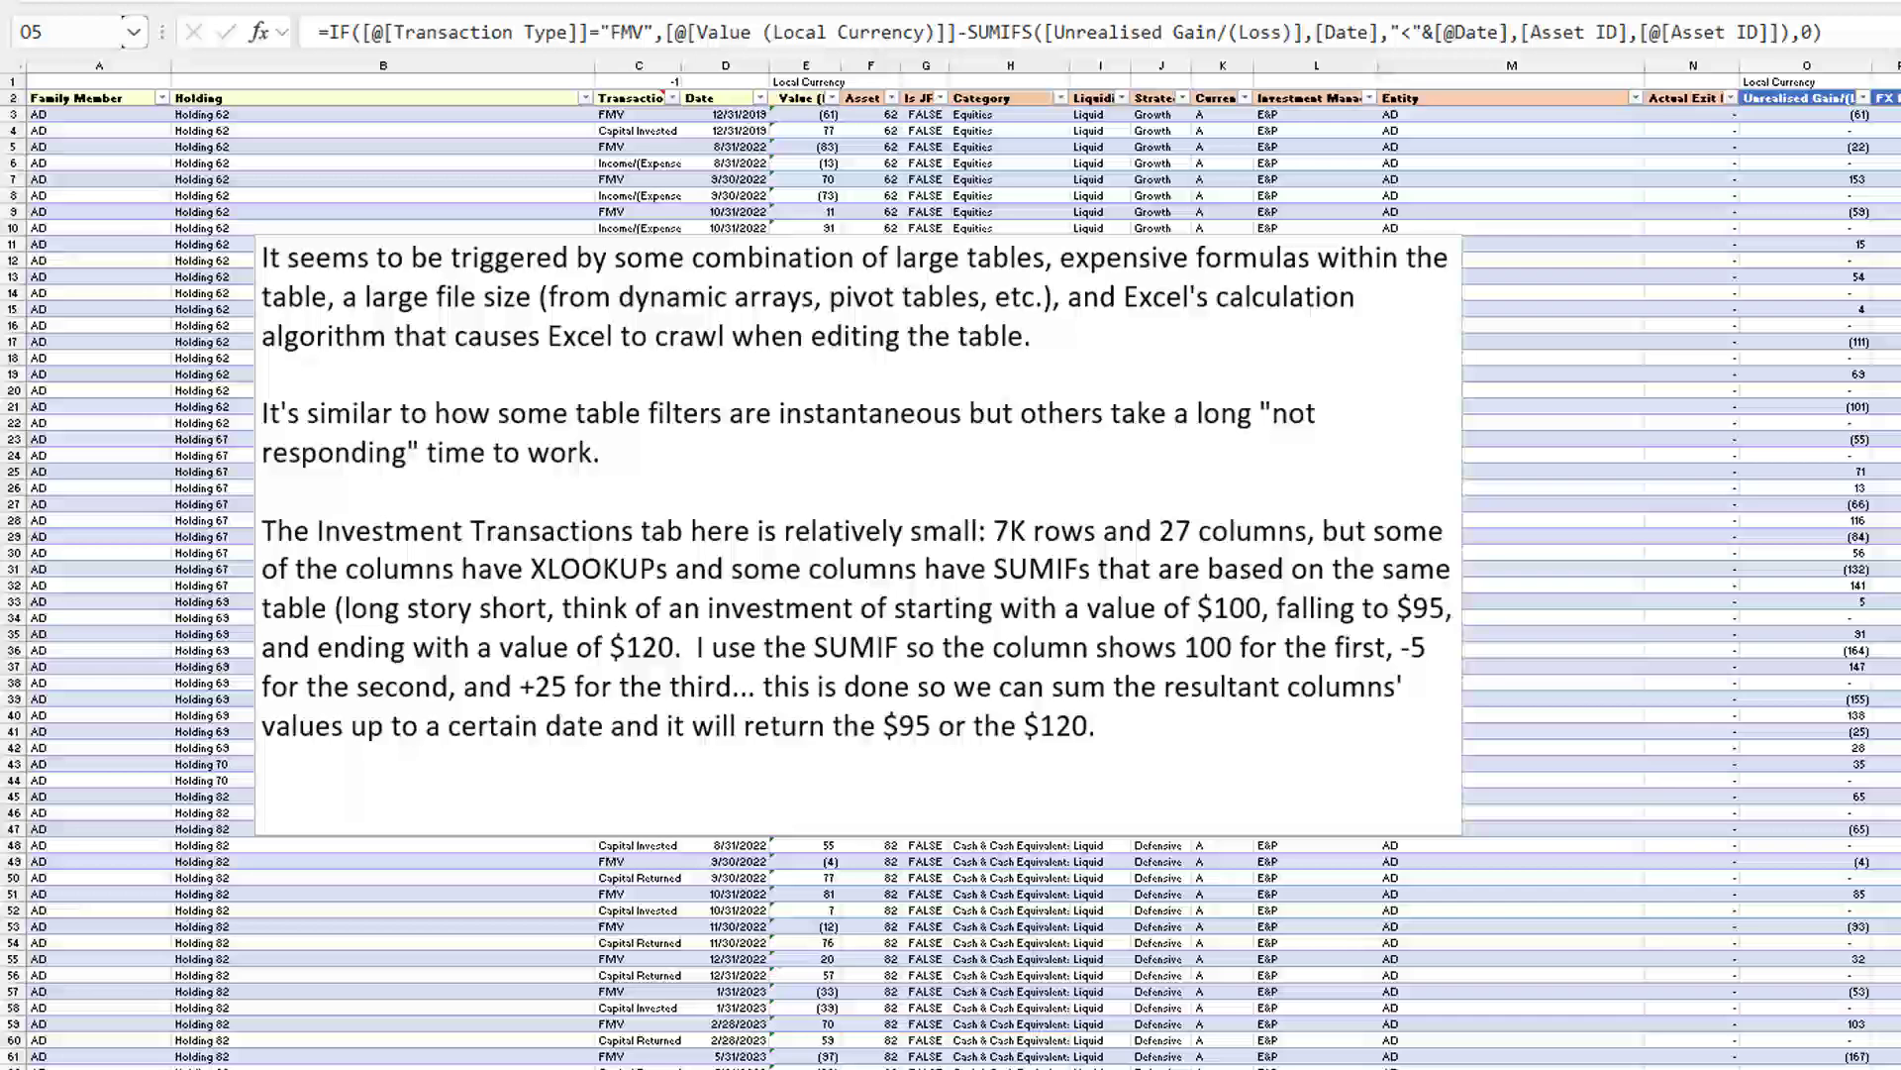
{"action": "mouse_move", "coordinate": [1093, 539]}
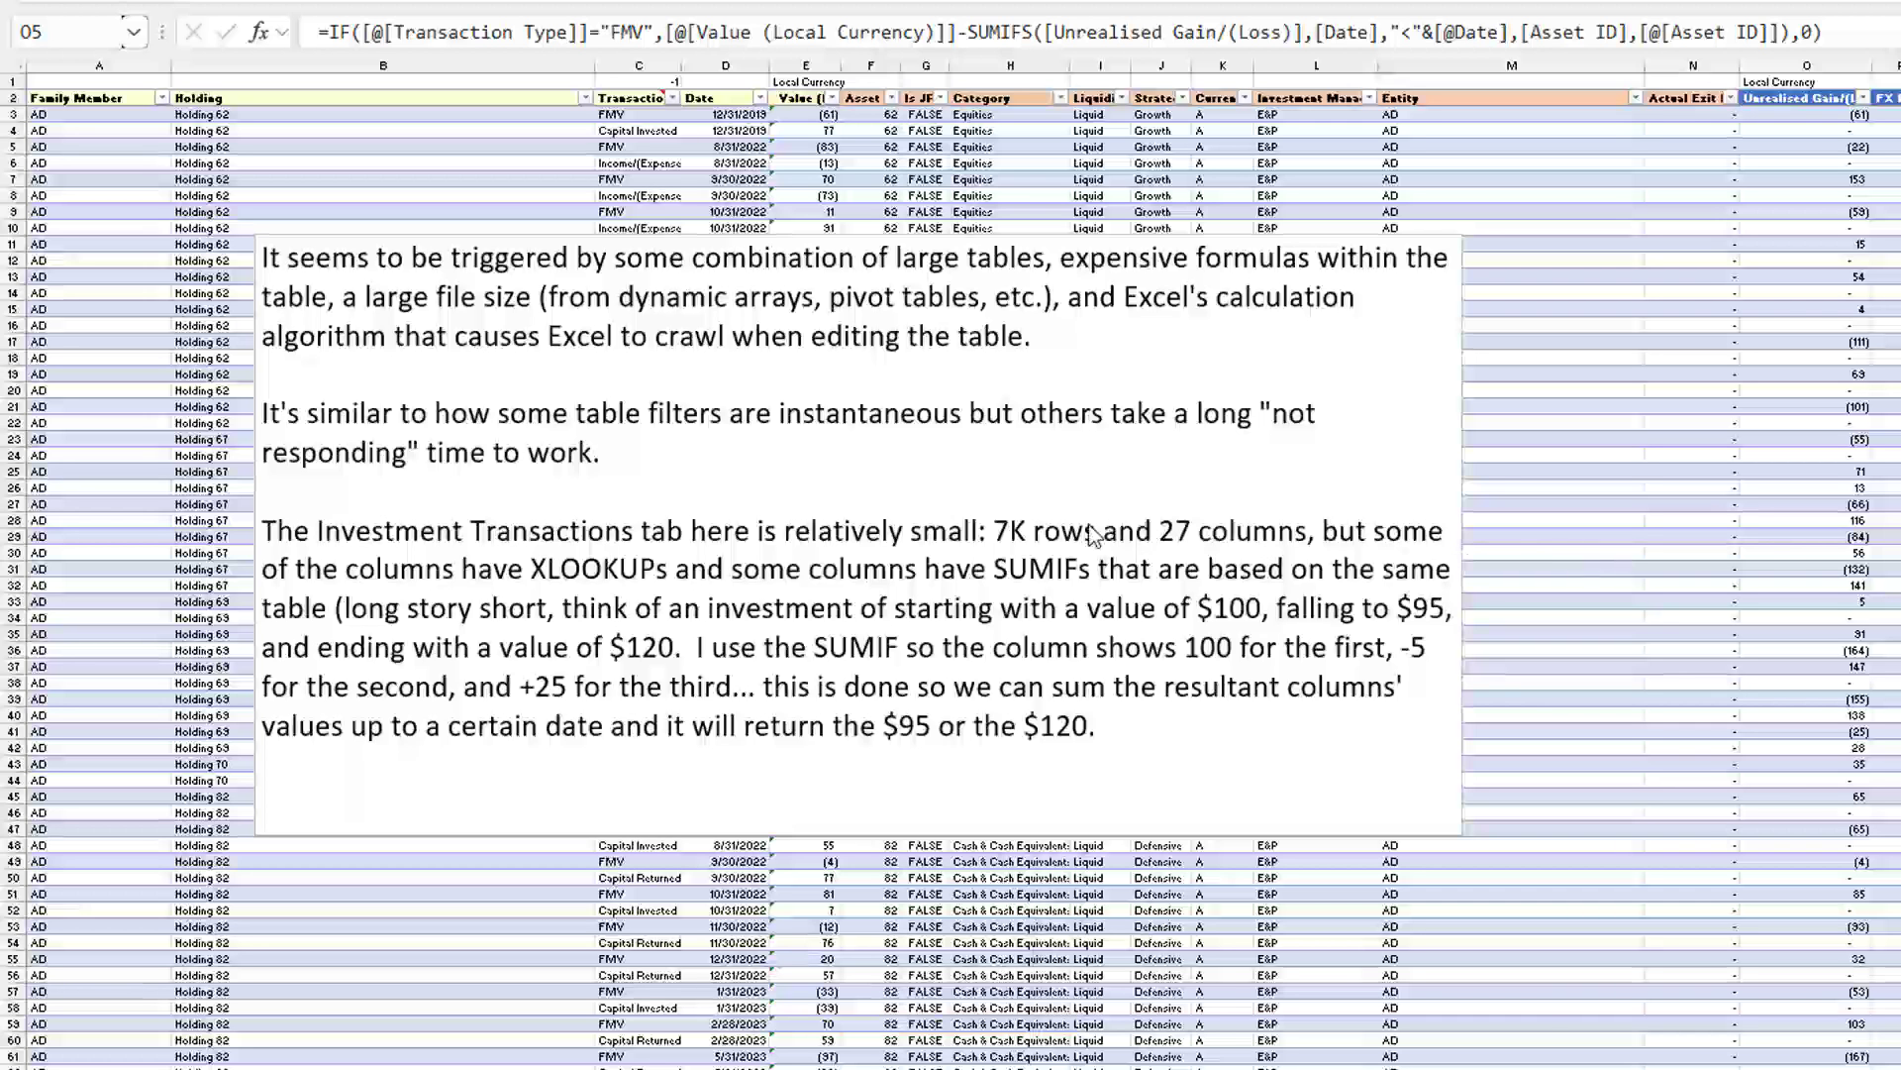
{"action": "mouse_move", "coordinate": [1202, 546]}
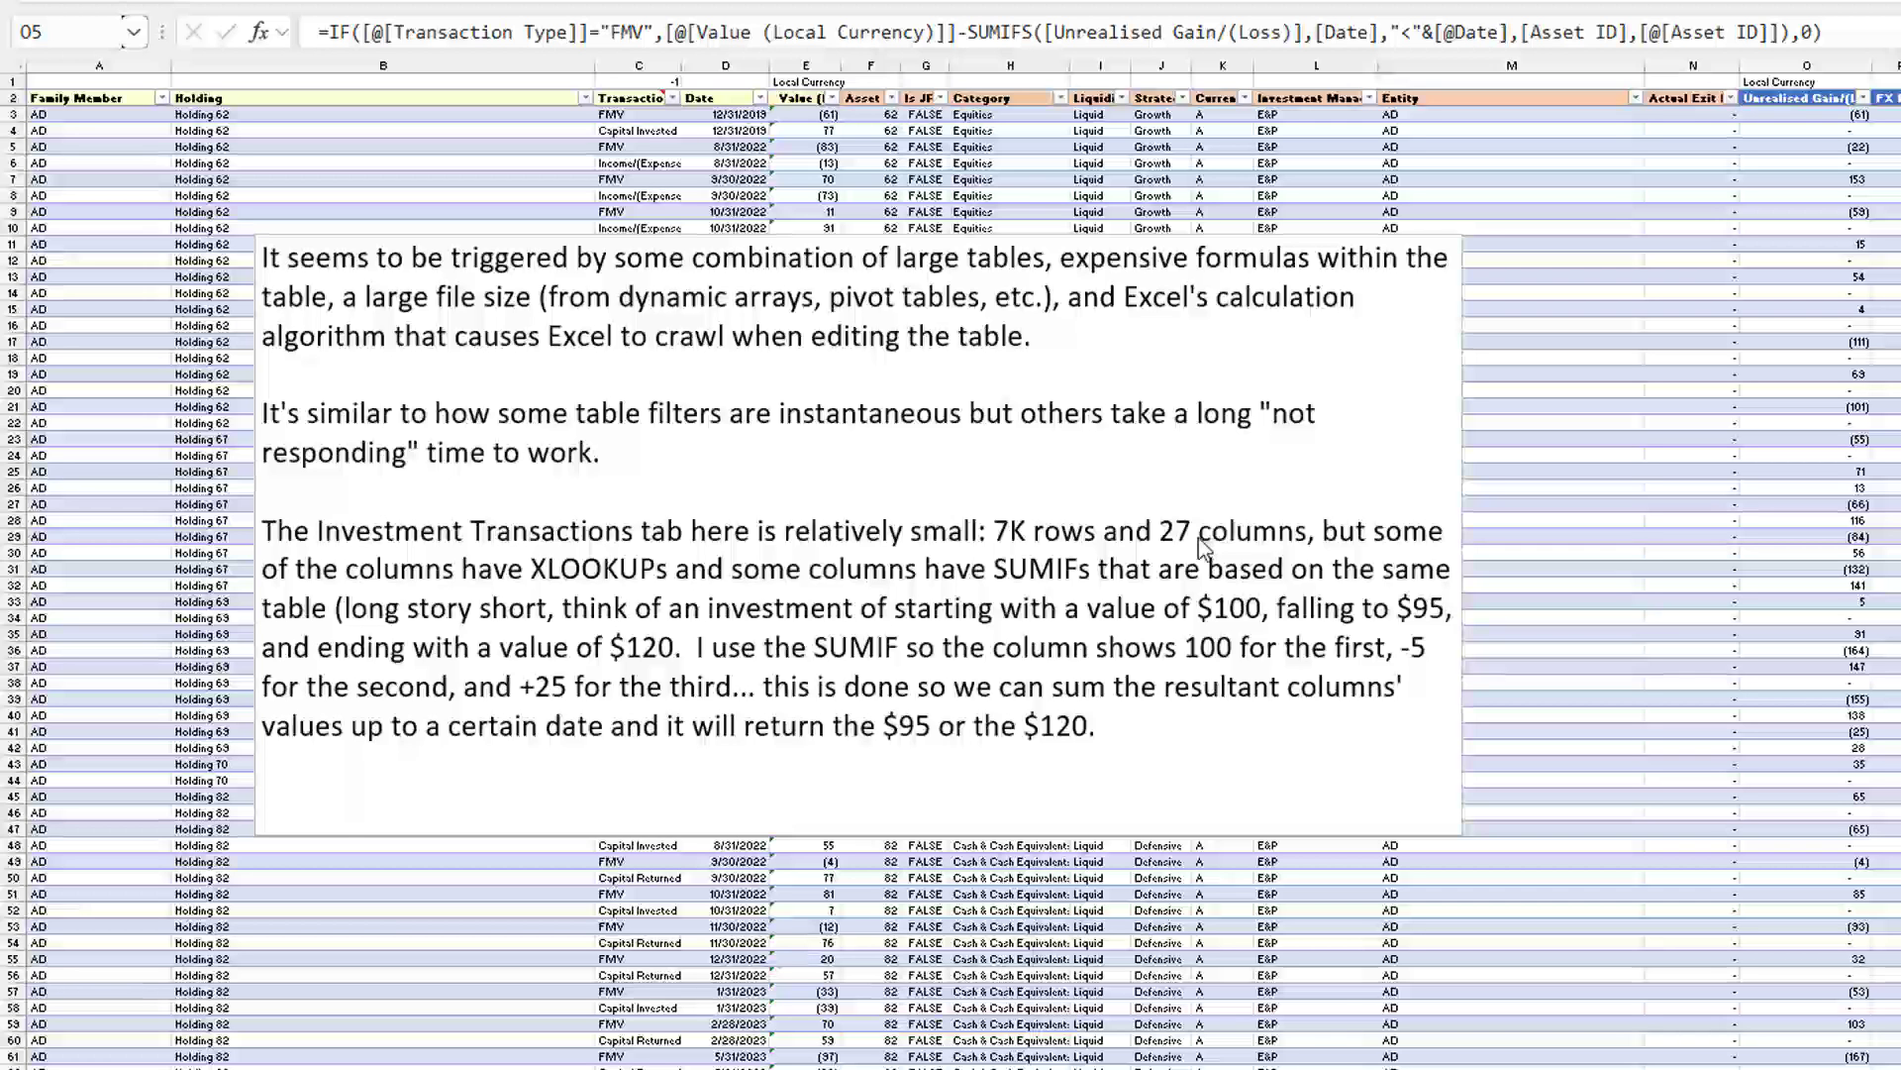
{"action": "mouse_move", "coordinate": [1065, 594]}
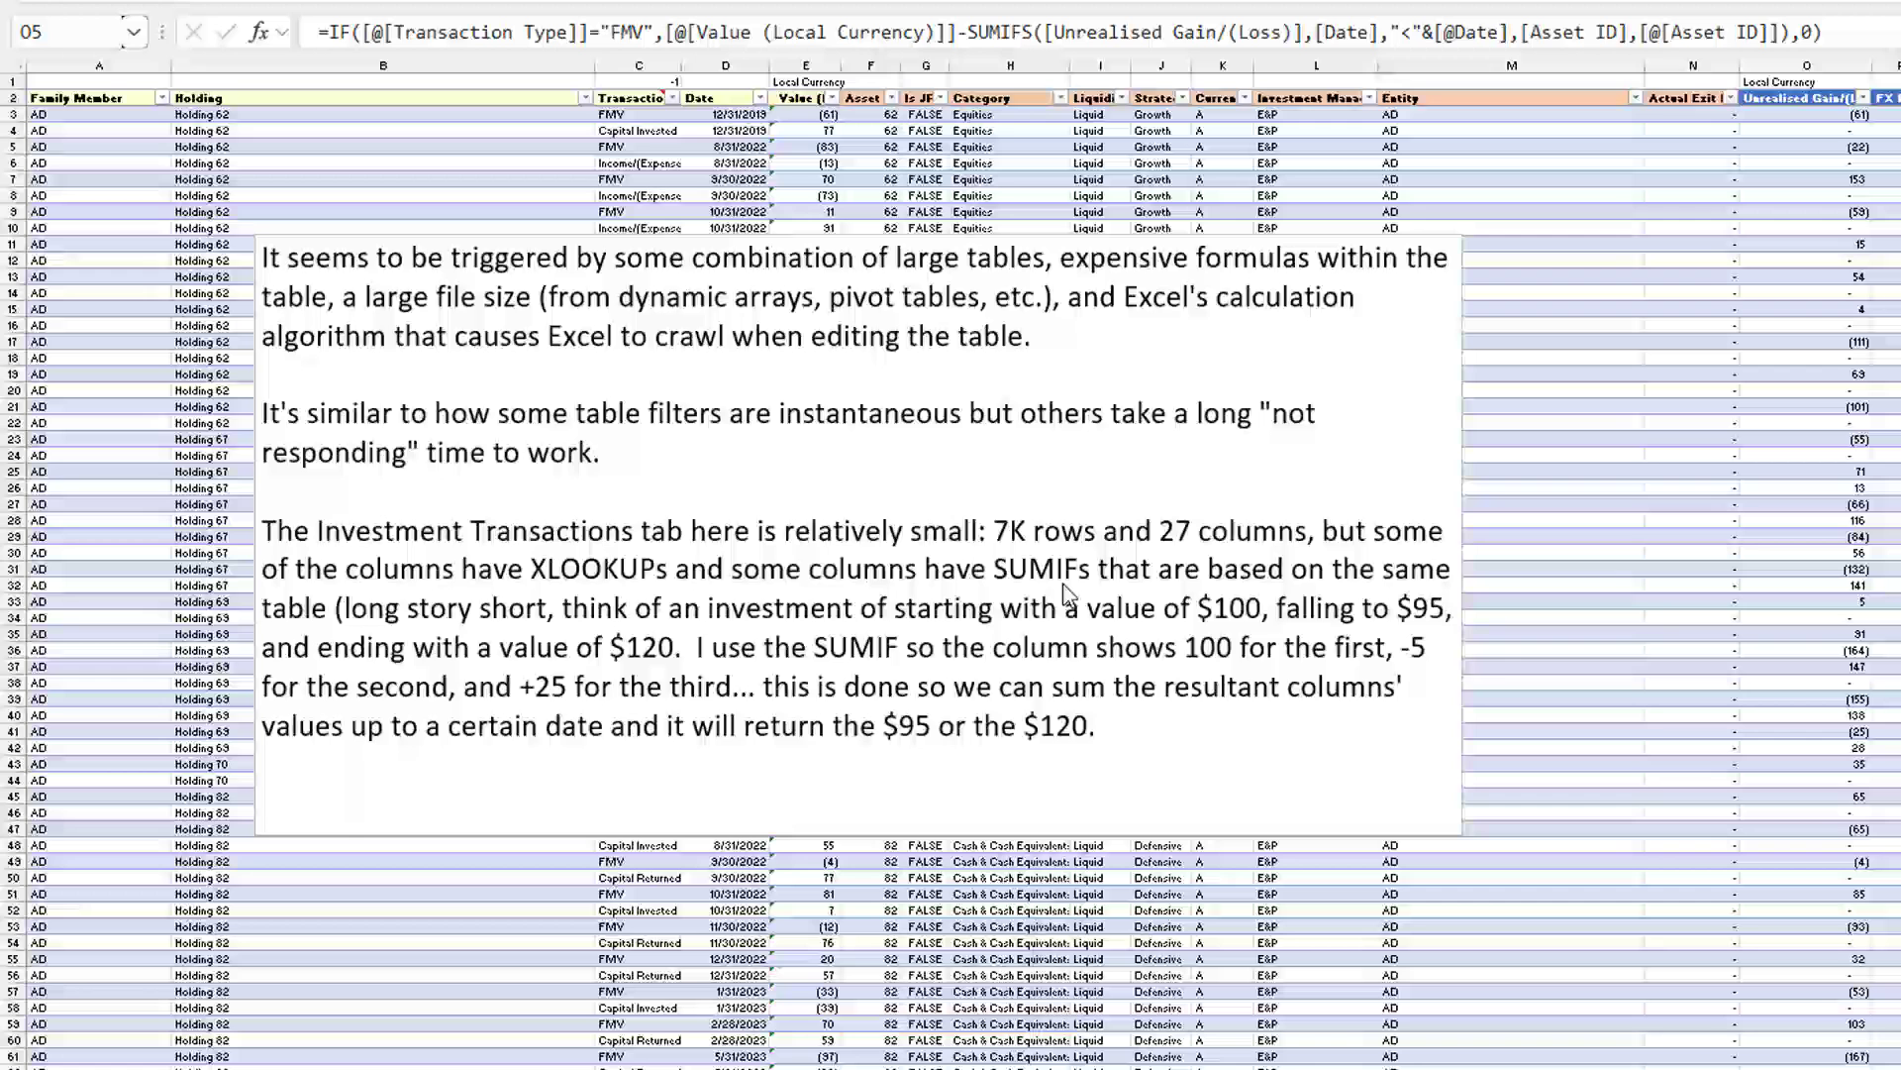
{"action": "mouse_move", "coordinate": [1087, 594]}
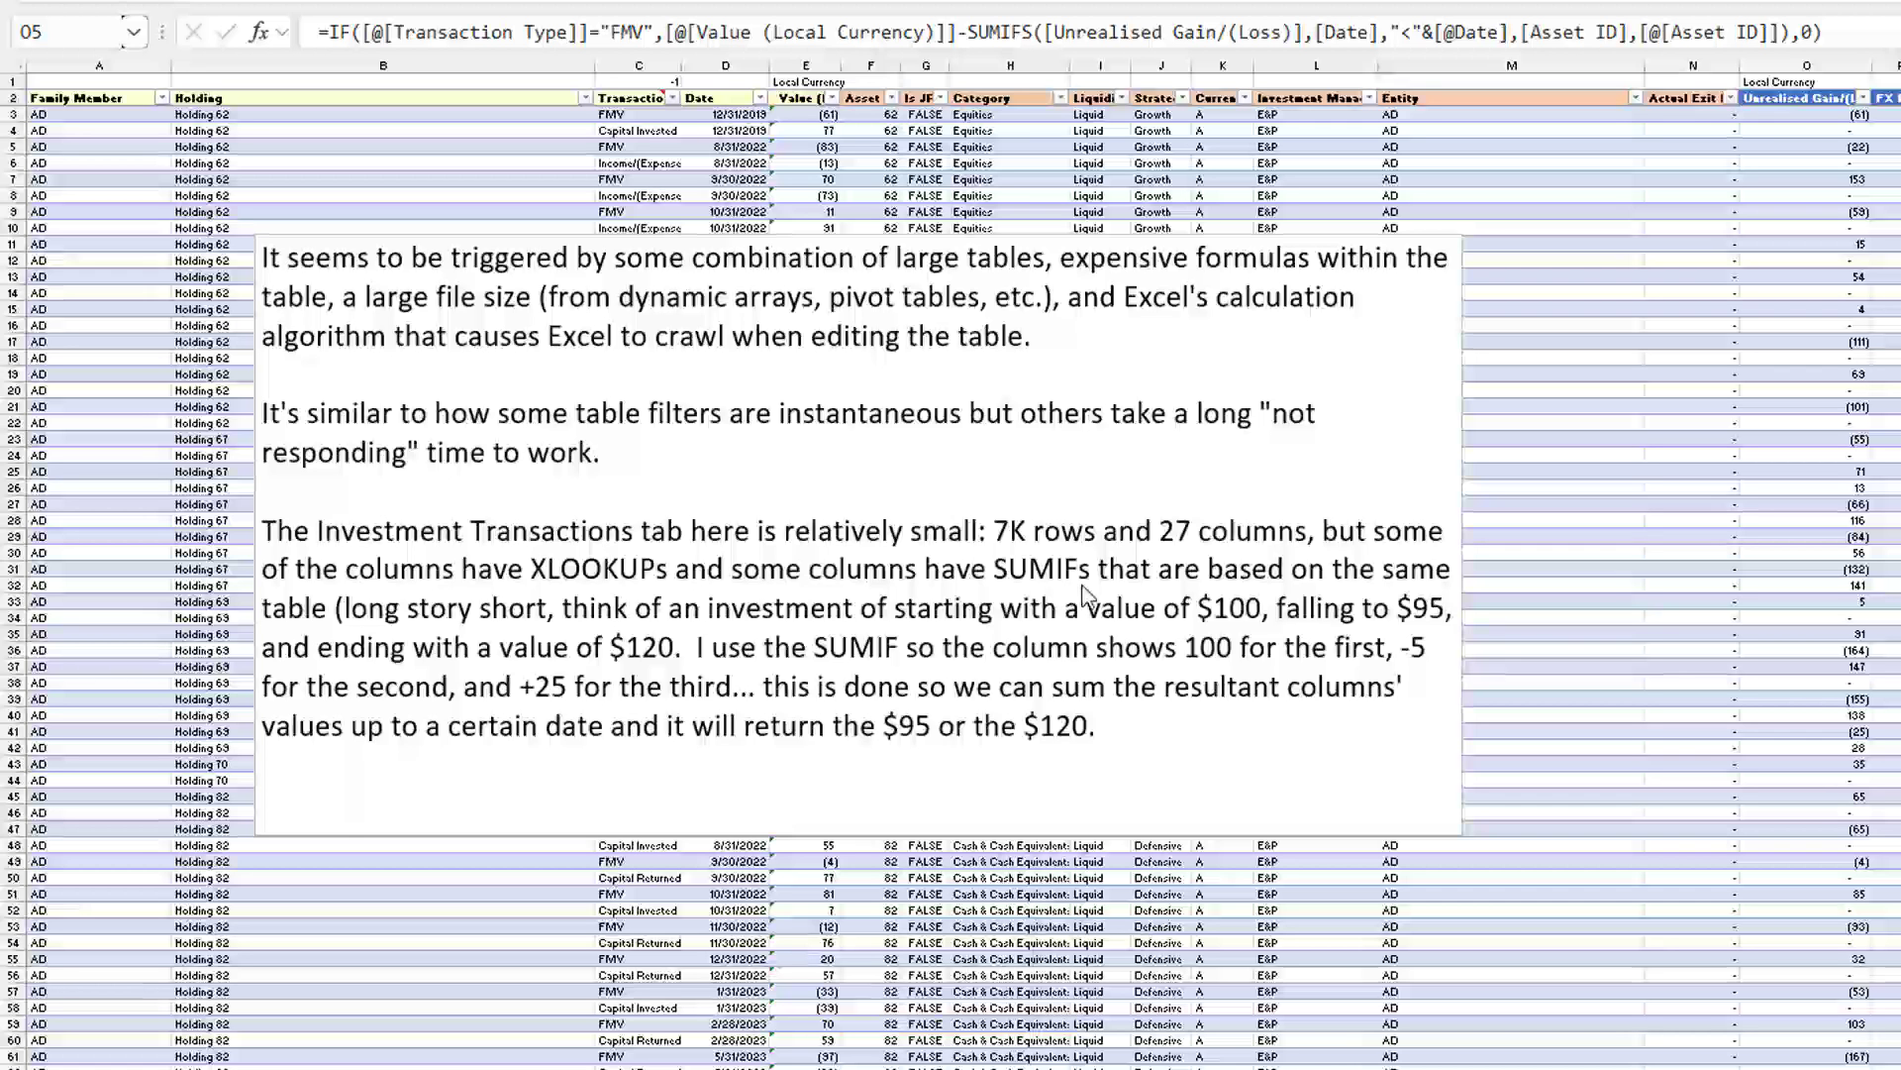
{"action": "mouse_move", "coordinate": [1133, 788]}
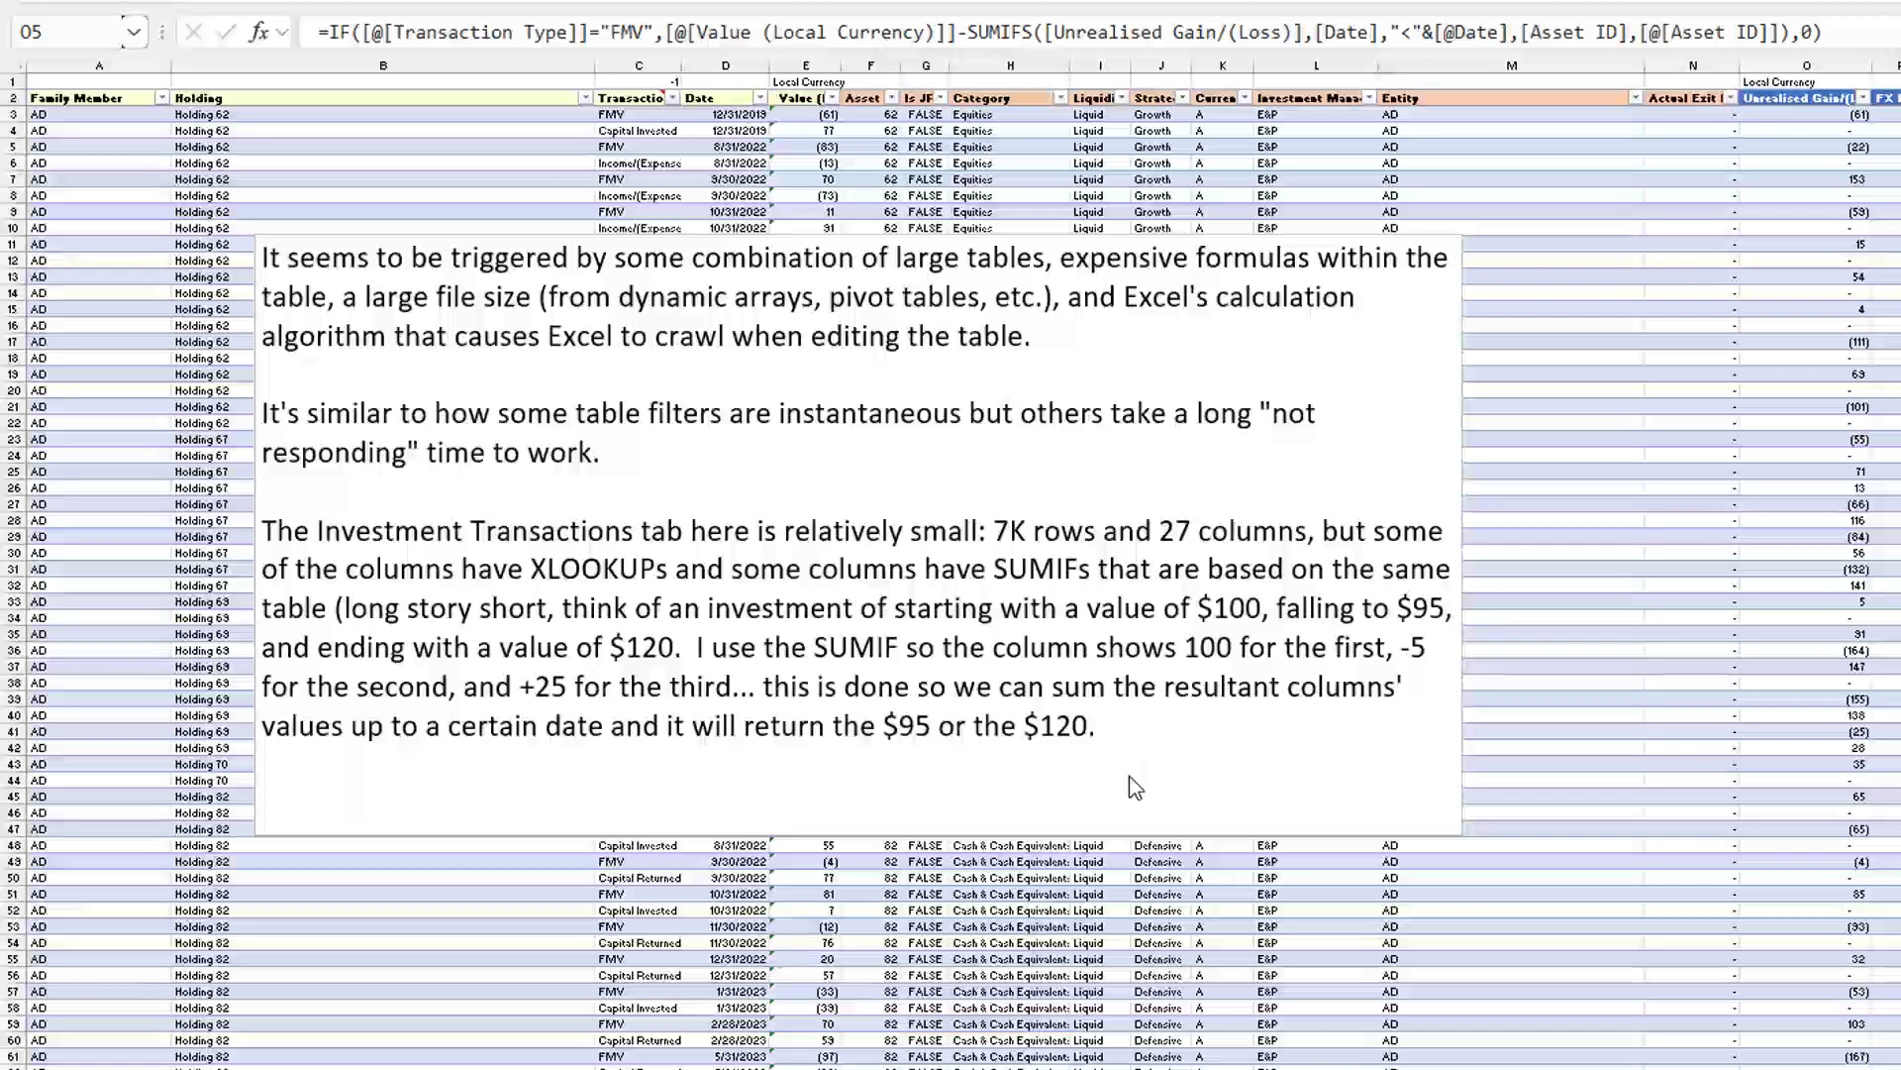
{"action": "mouse_move", "coordinate": [899, 899]}
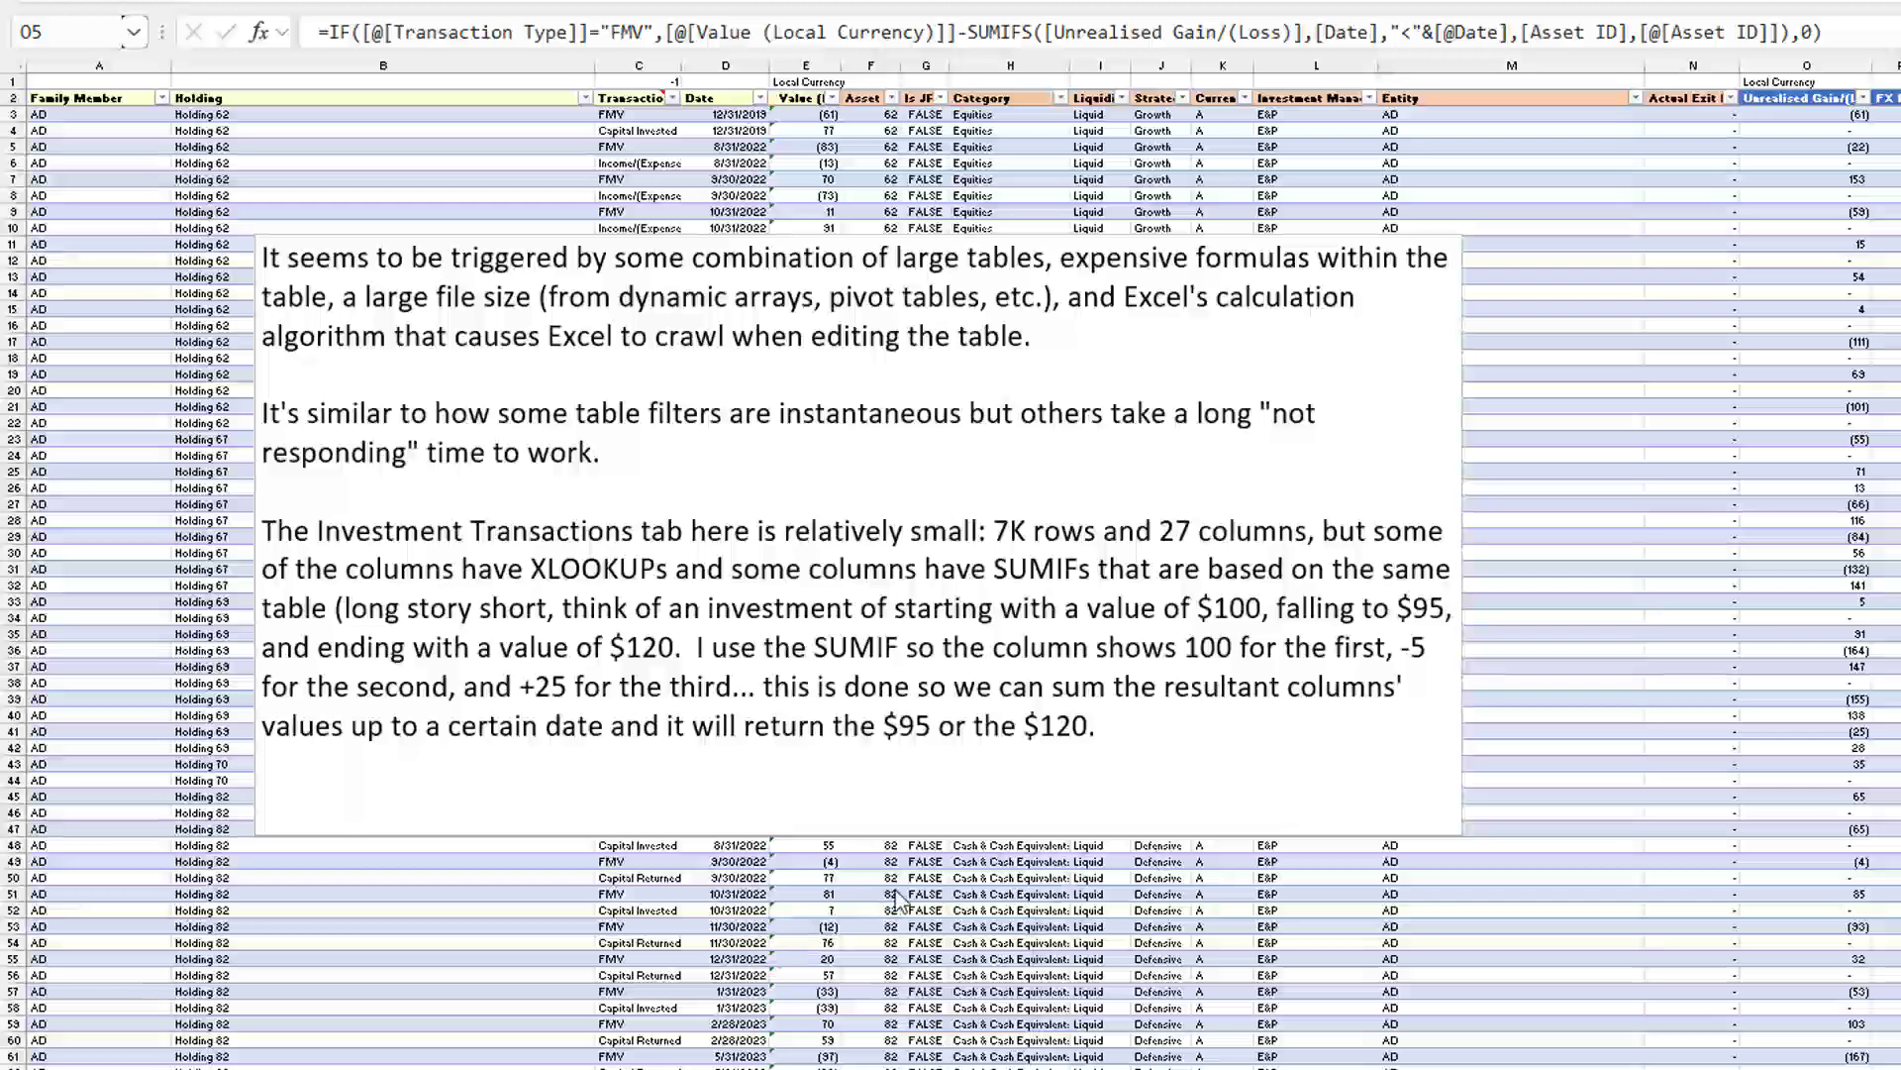
Select cells F50:F51 in the Investment Transactions table as the insertion point
{"action": "left_click", "coordinate": [892, 878]}
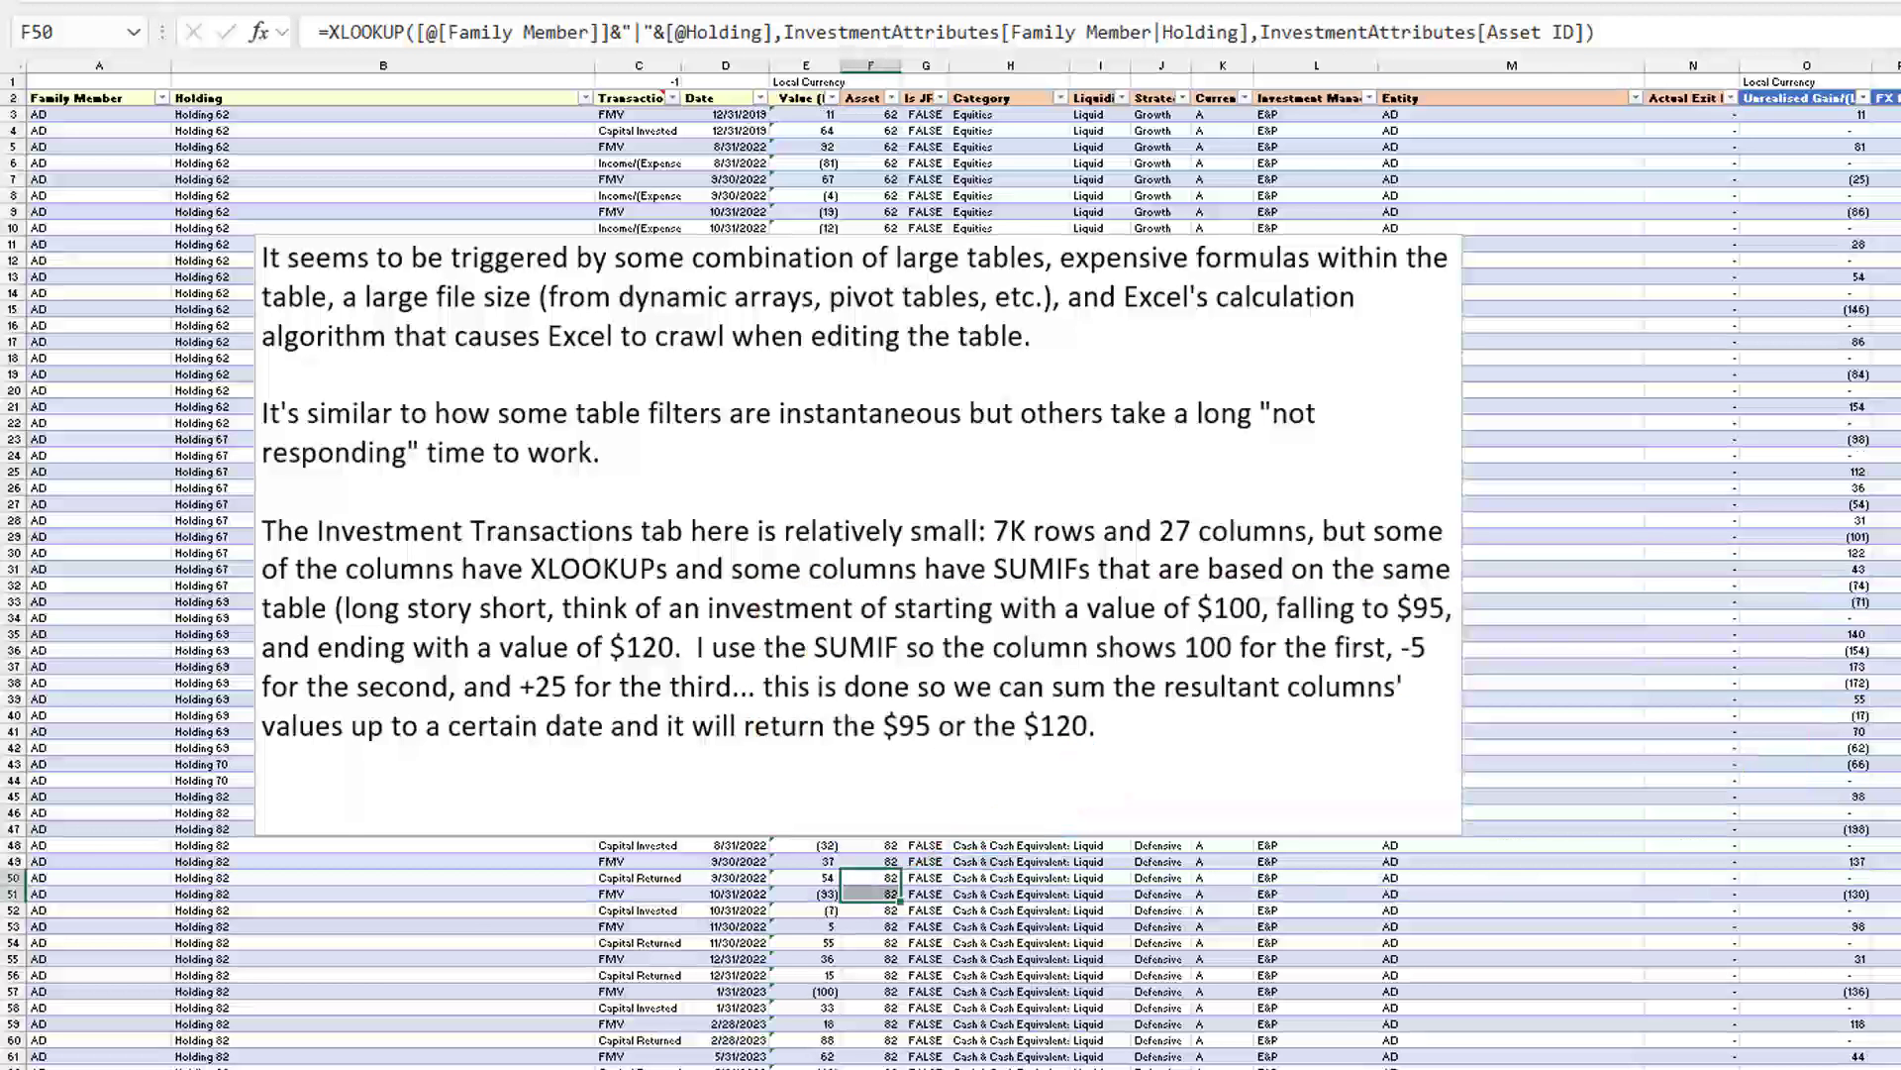
In the VBA Immediate window, run ActiveWorkbook.ForceFullCalculation = True
{"action": "key", "text": "Alt+F11"}
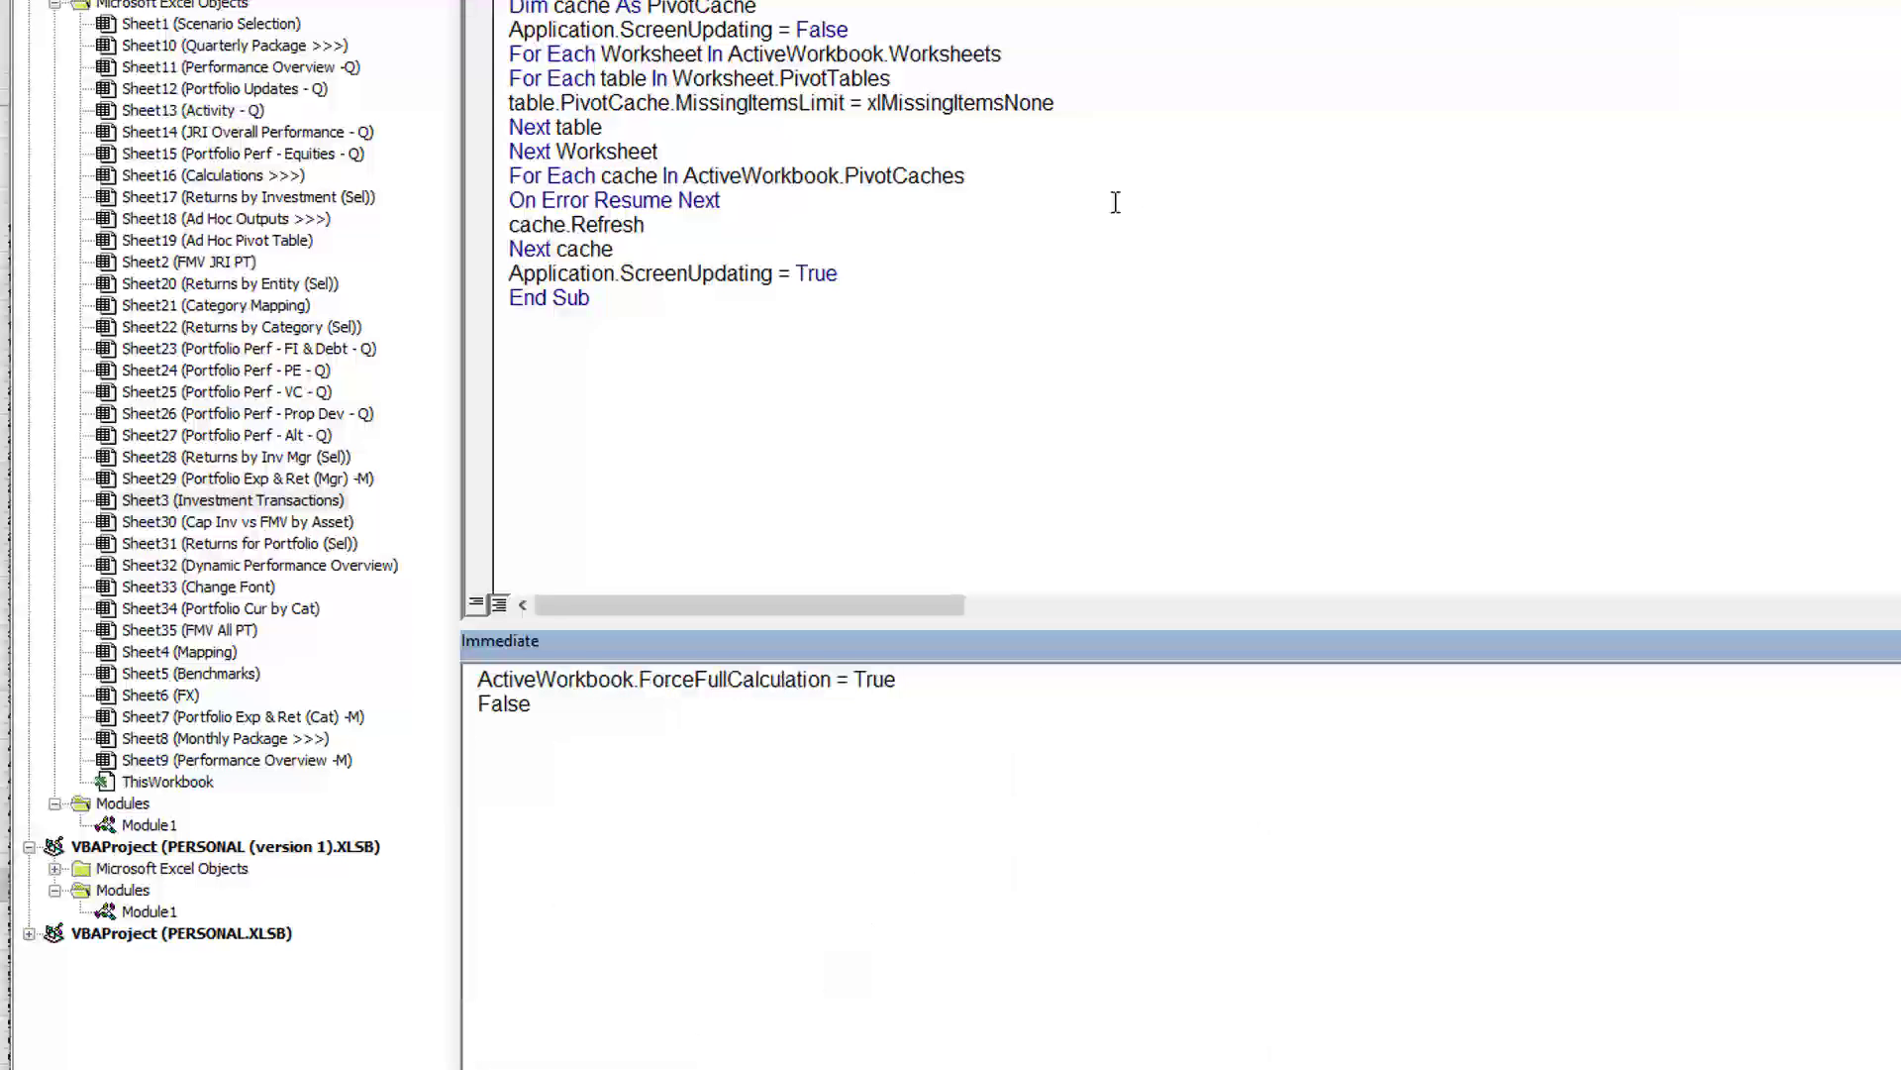
{"action": "left_click", "coordinate": [477, 705]}
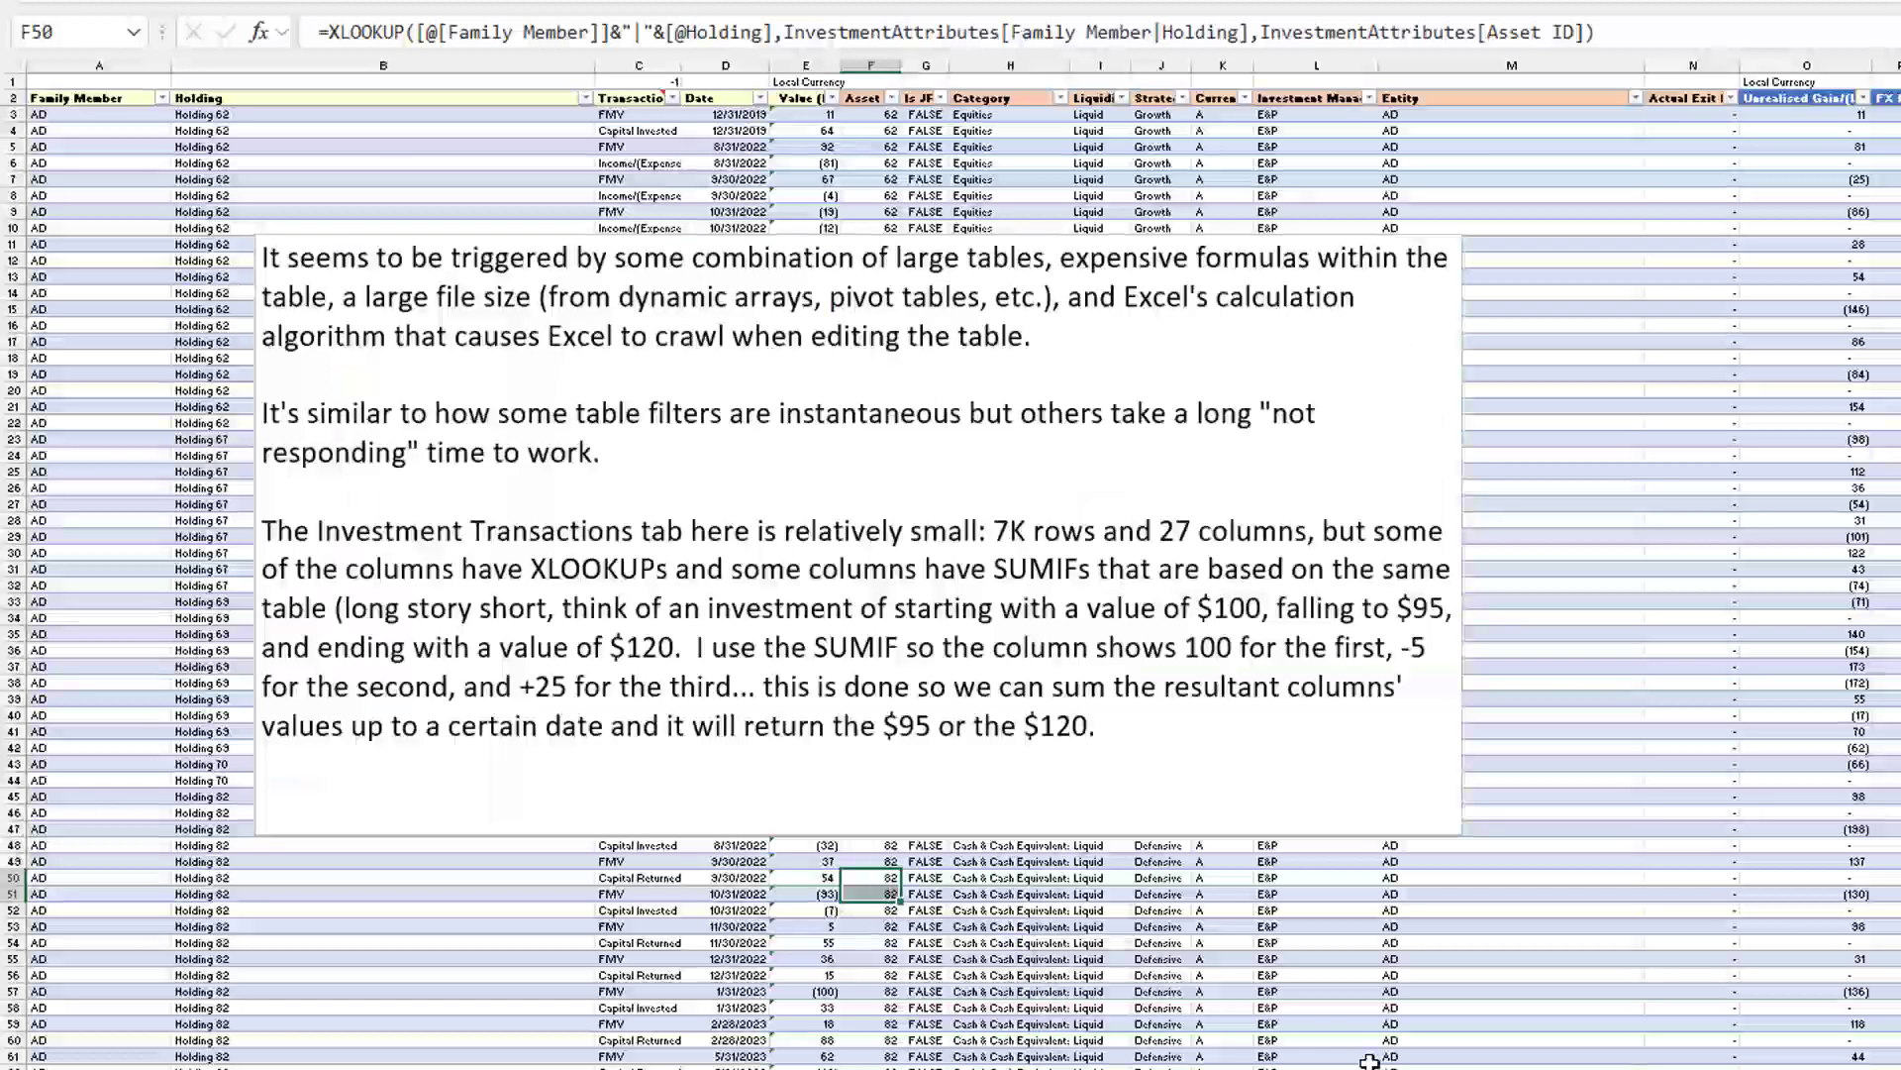
{"action": "mouse_move", "coordinate": [1341, 1026]}
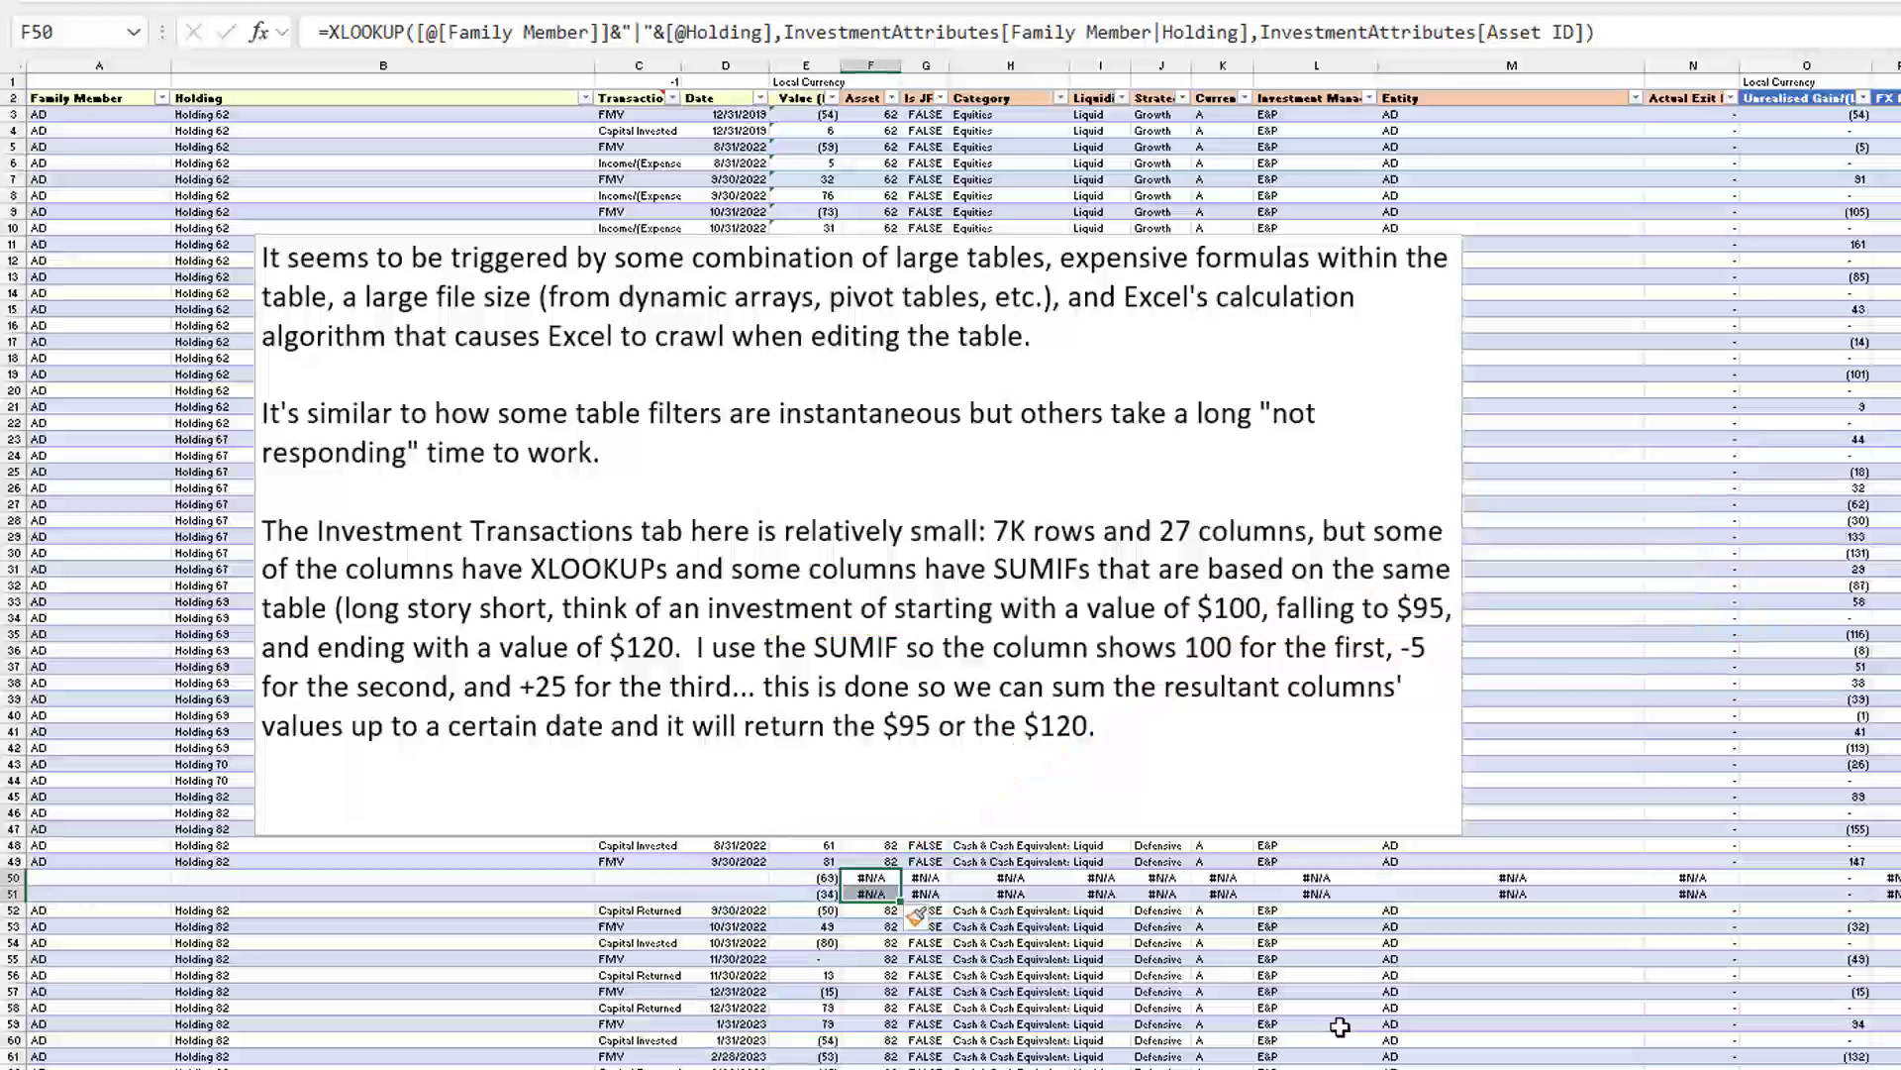
Undo the two table rows just inserted above rows 50–51
{"action": "key", "text": "ctrl+z"}
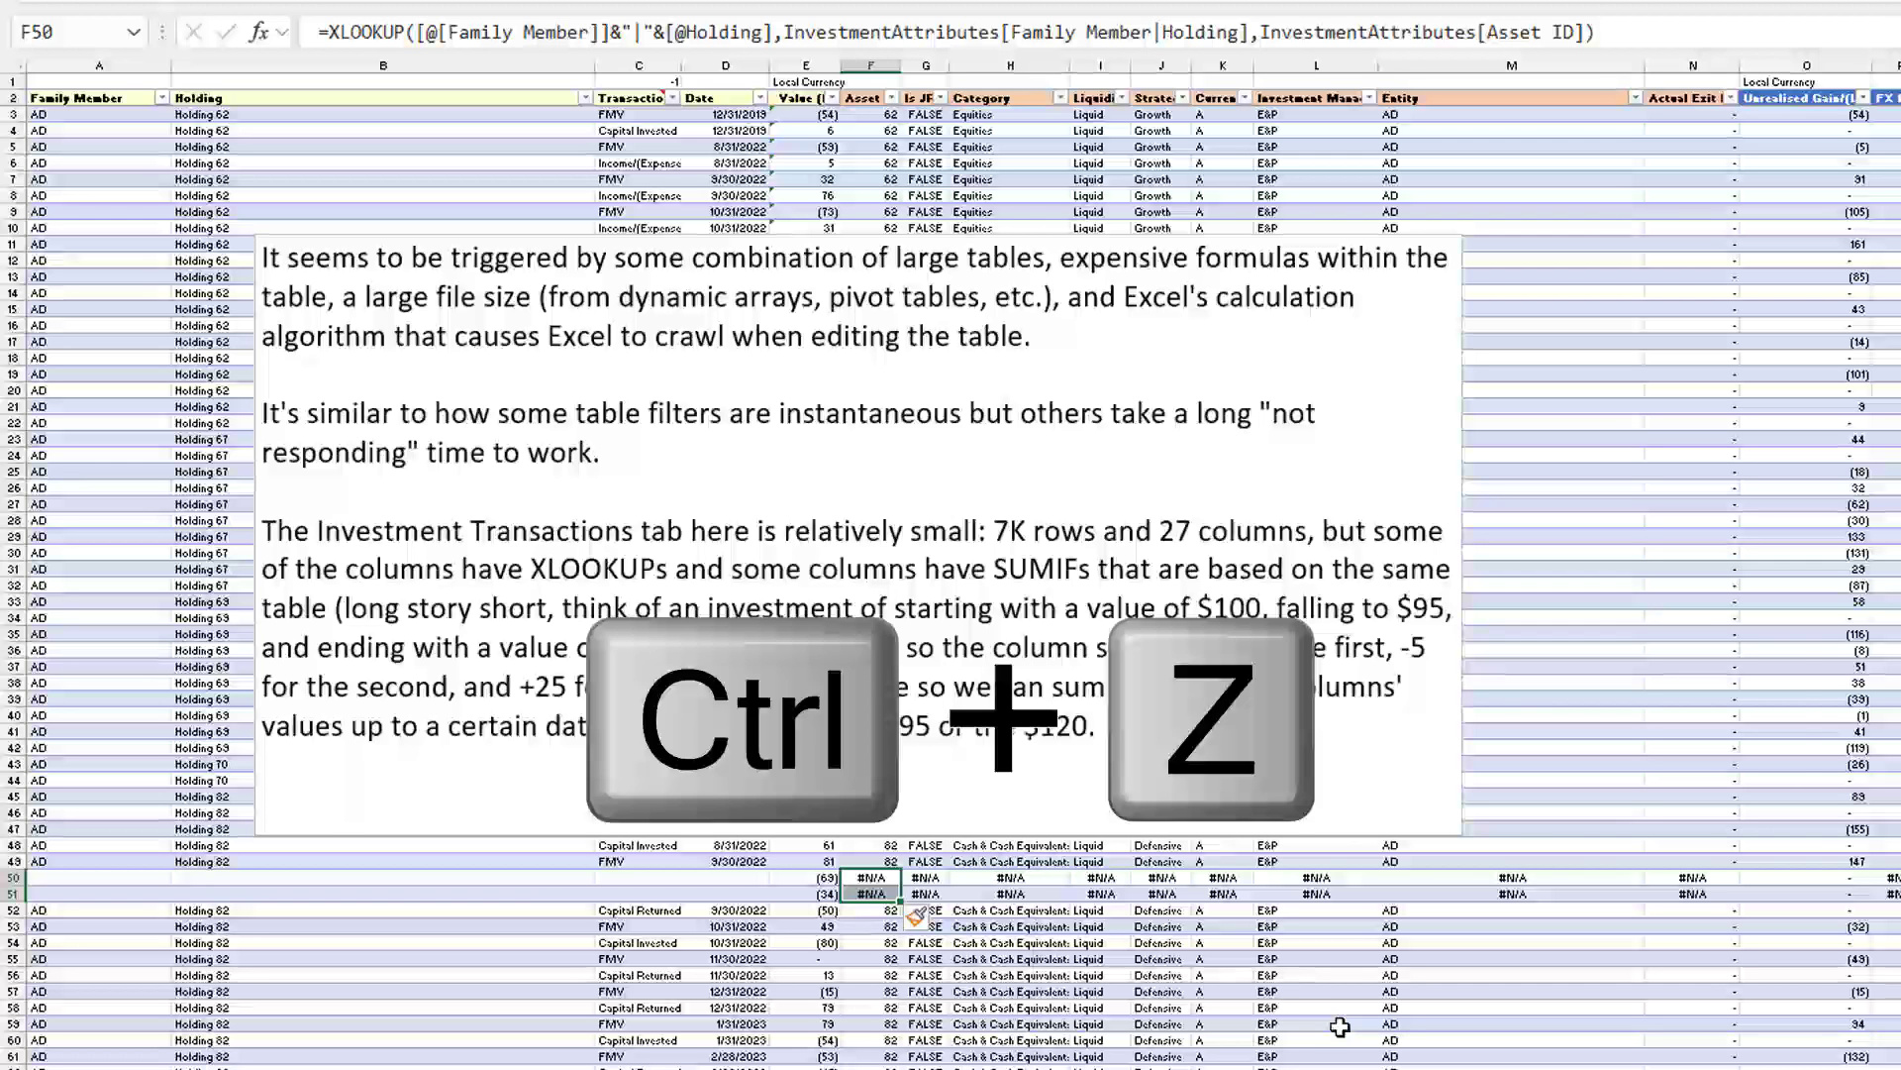
{"action": "key", "text": "Ctrl+Z"}
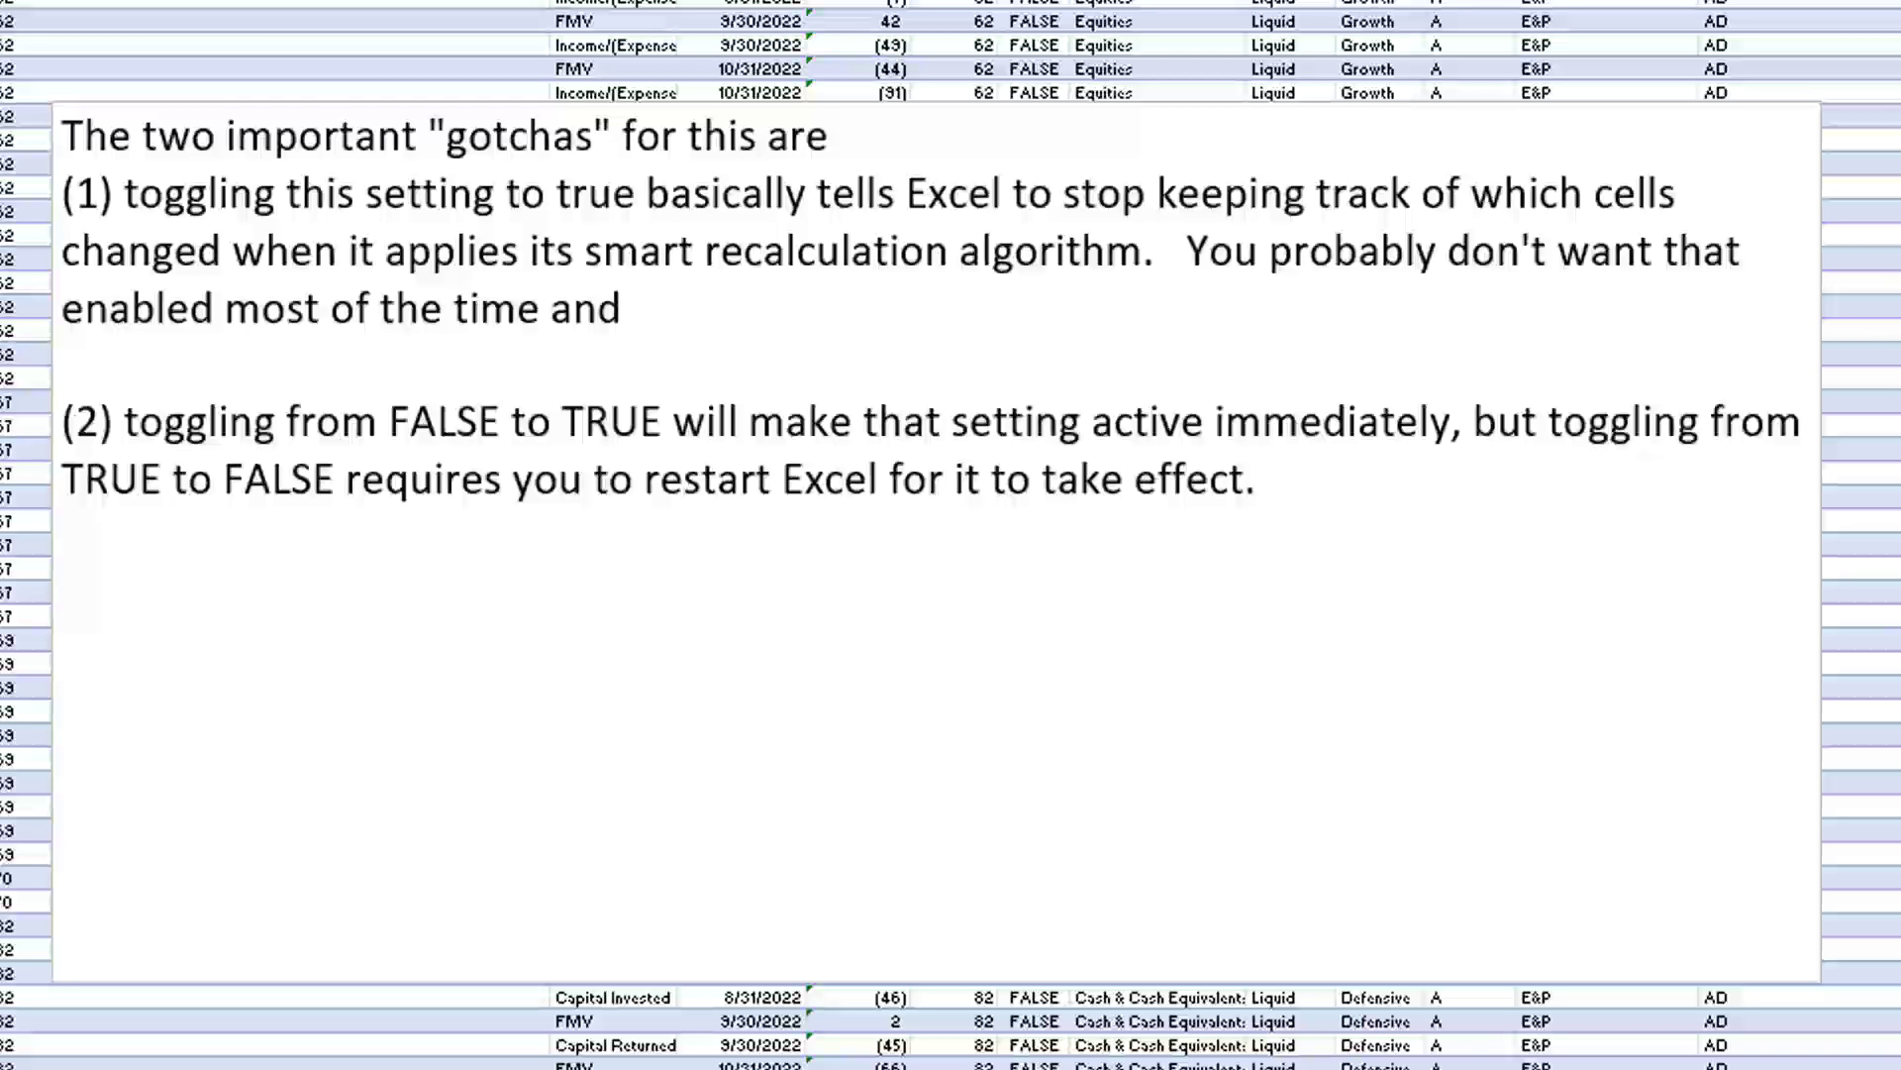
{"action": "mouse_move", "coordinate": [1220, 435]}
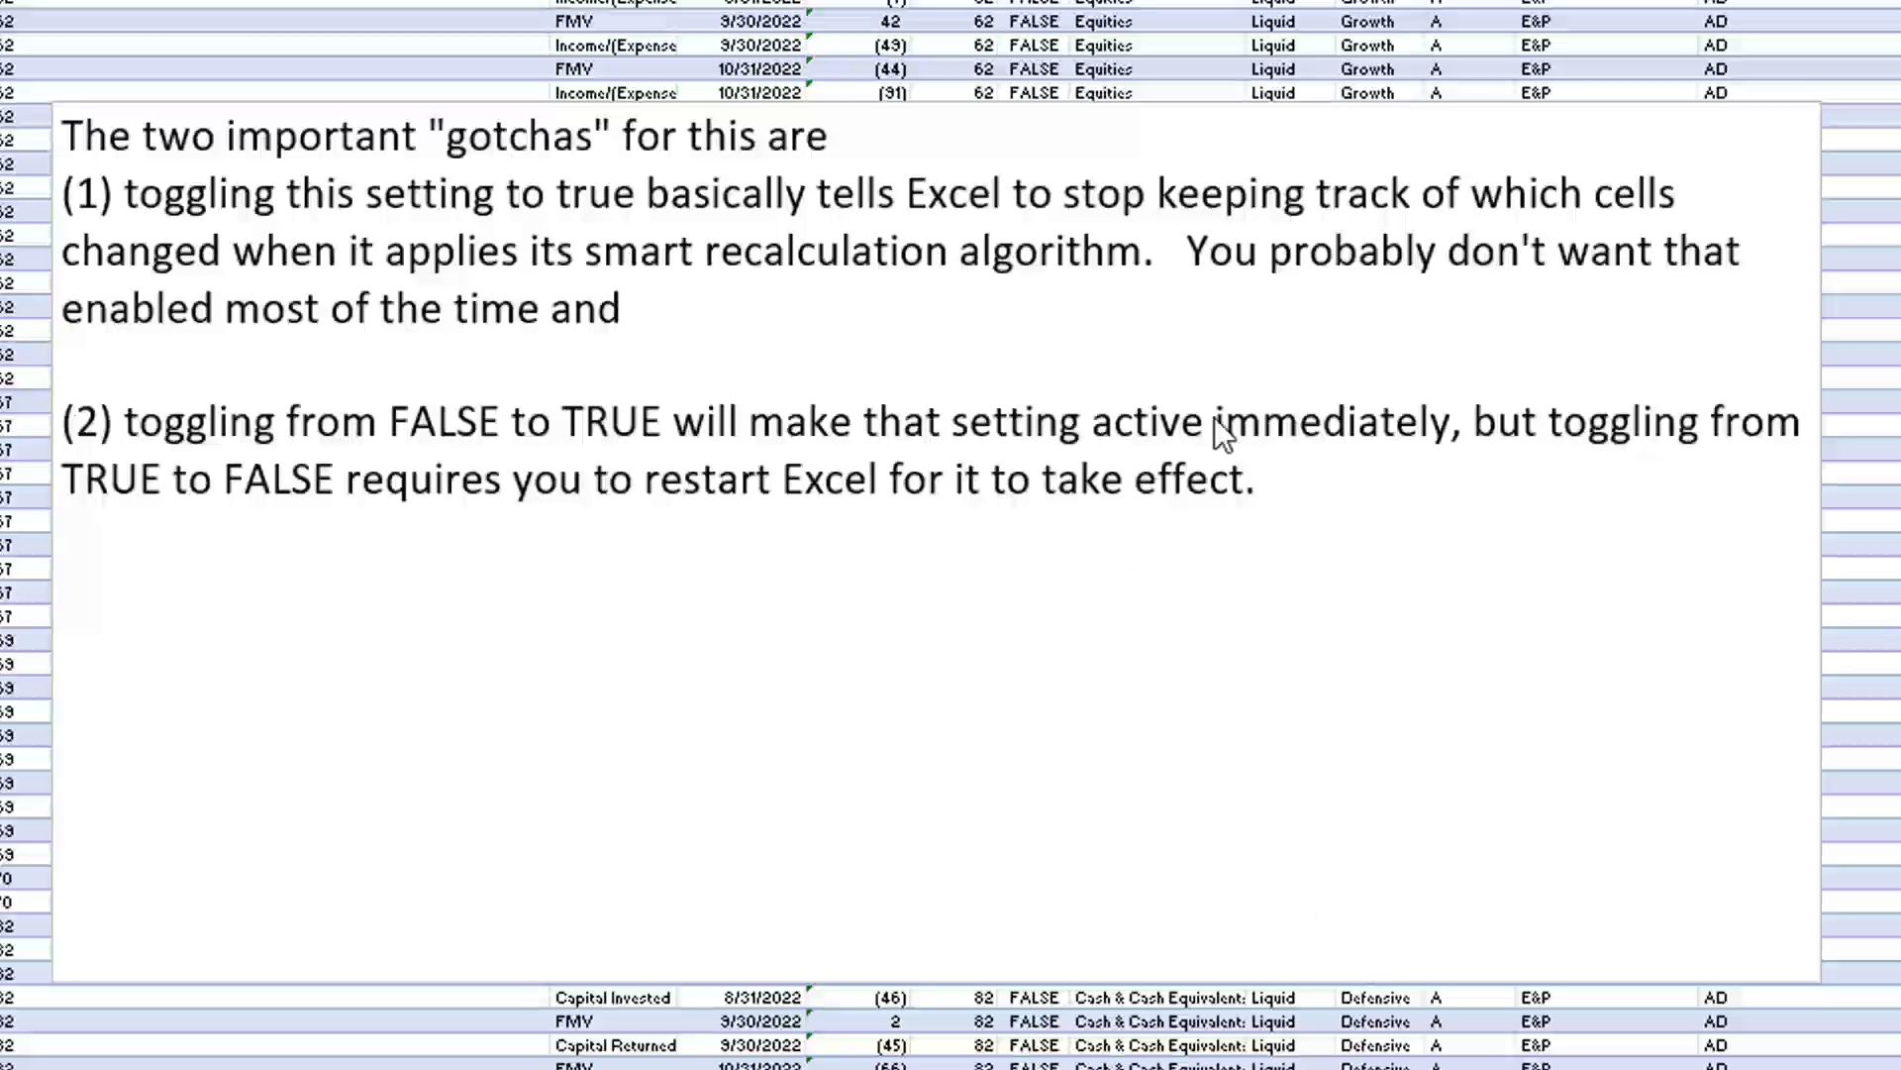
{"action": "mouse_move", "coordinate": [681, 554]}
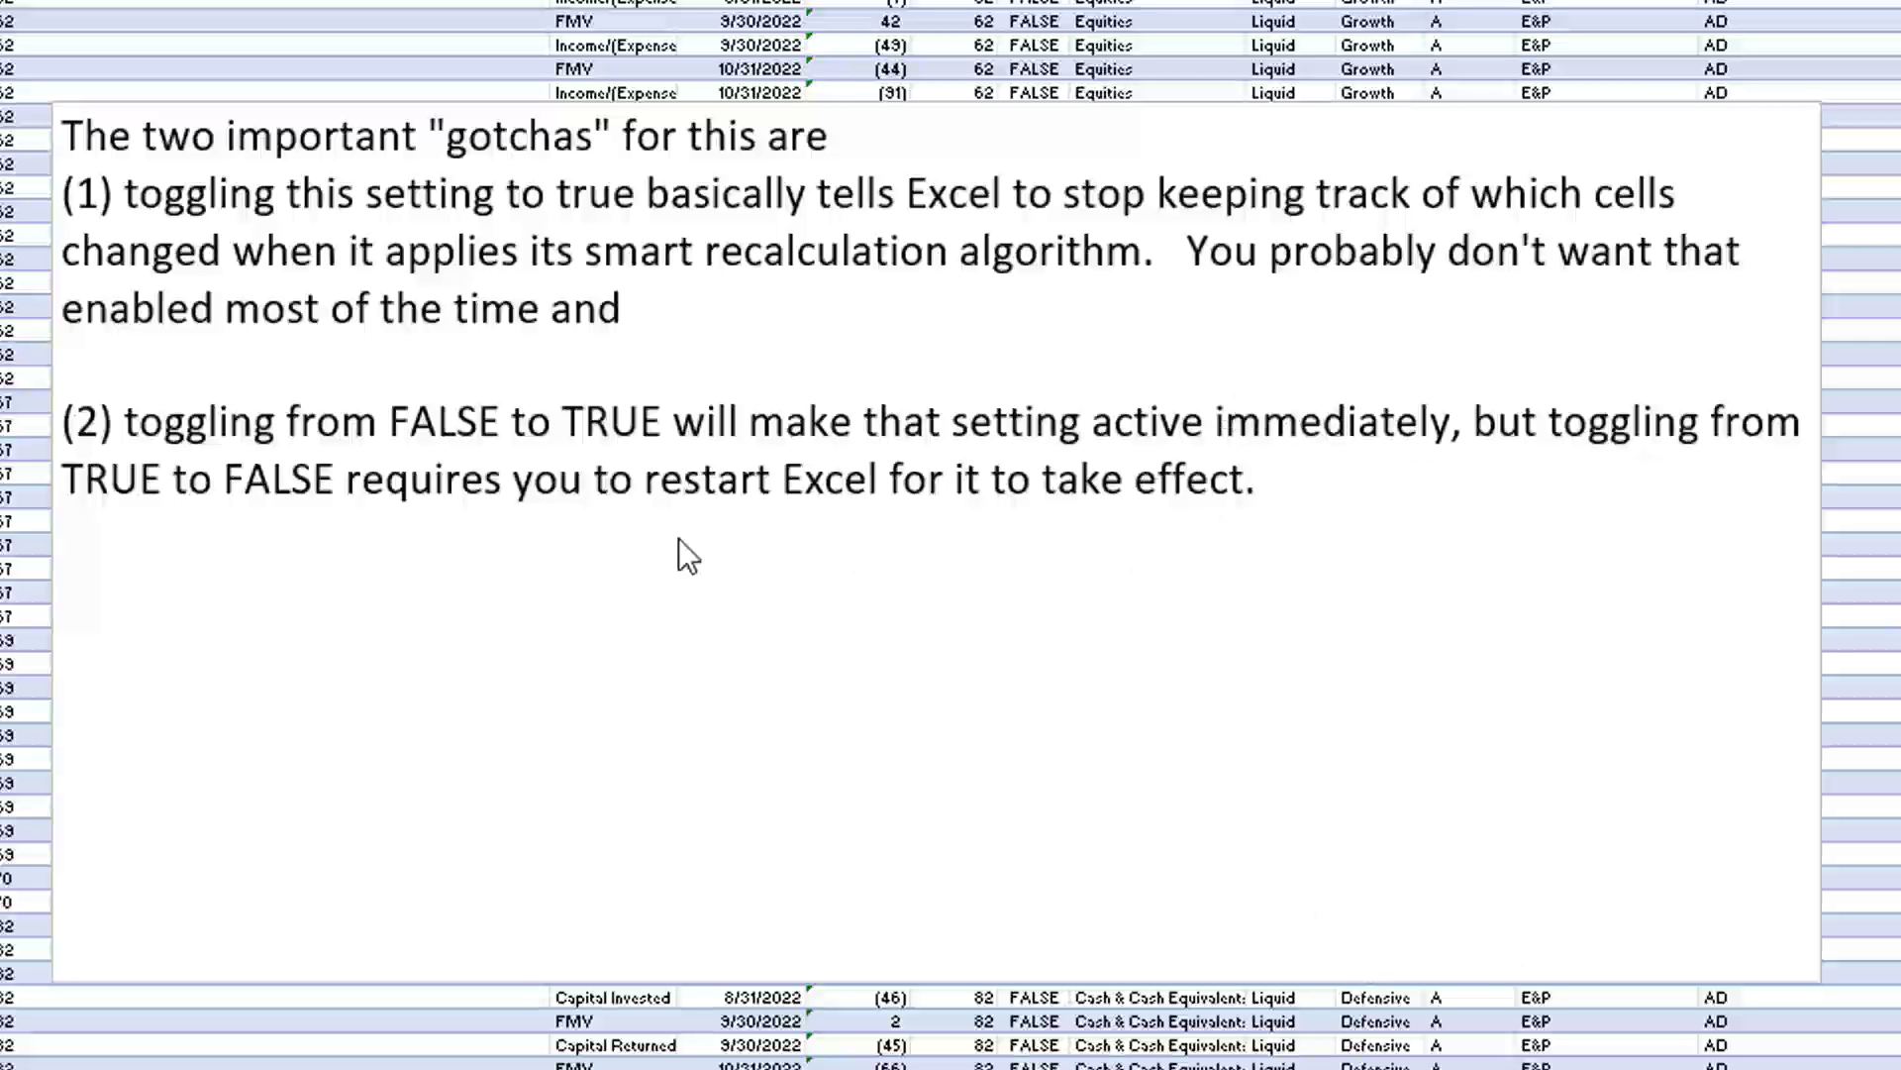
{"action": "mouse_move", "coordinate": [534, 515]}
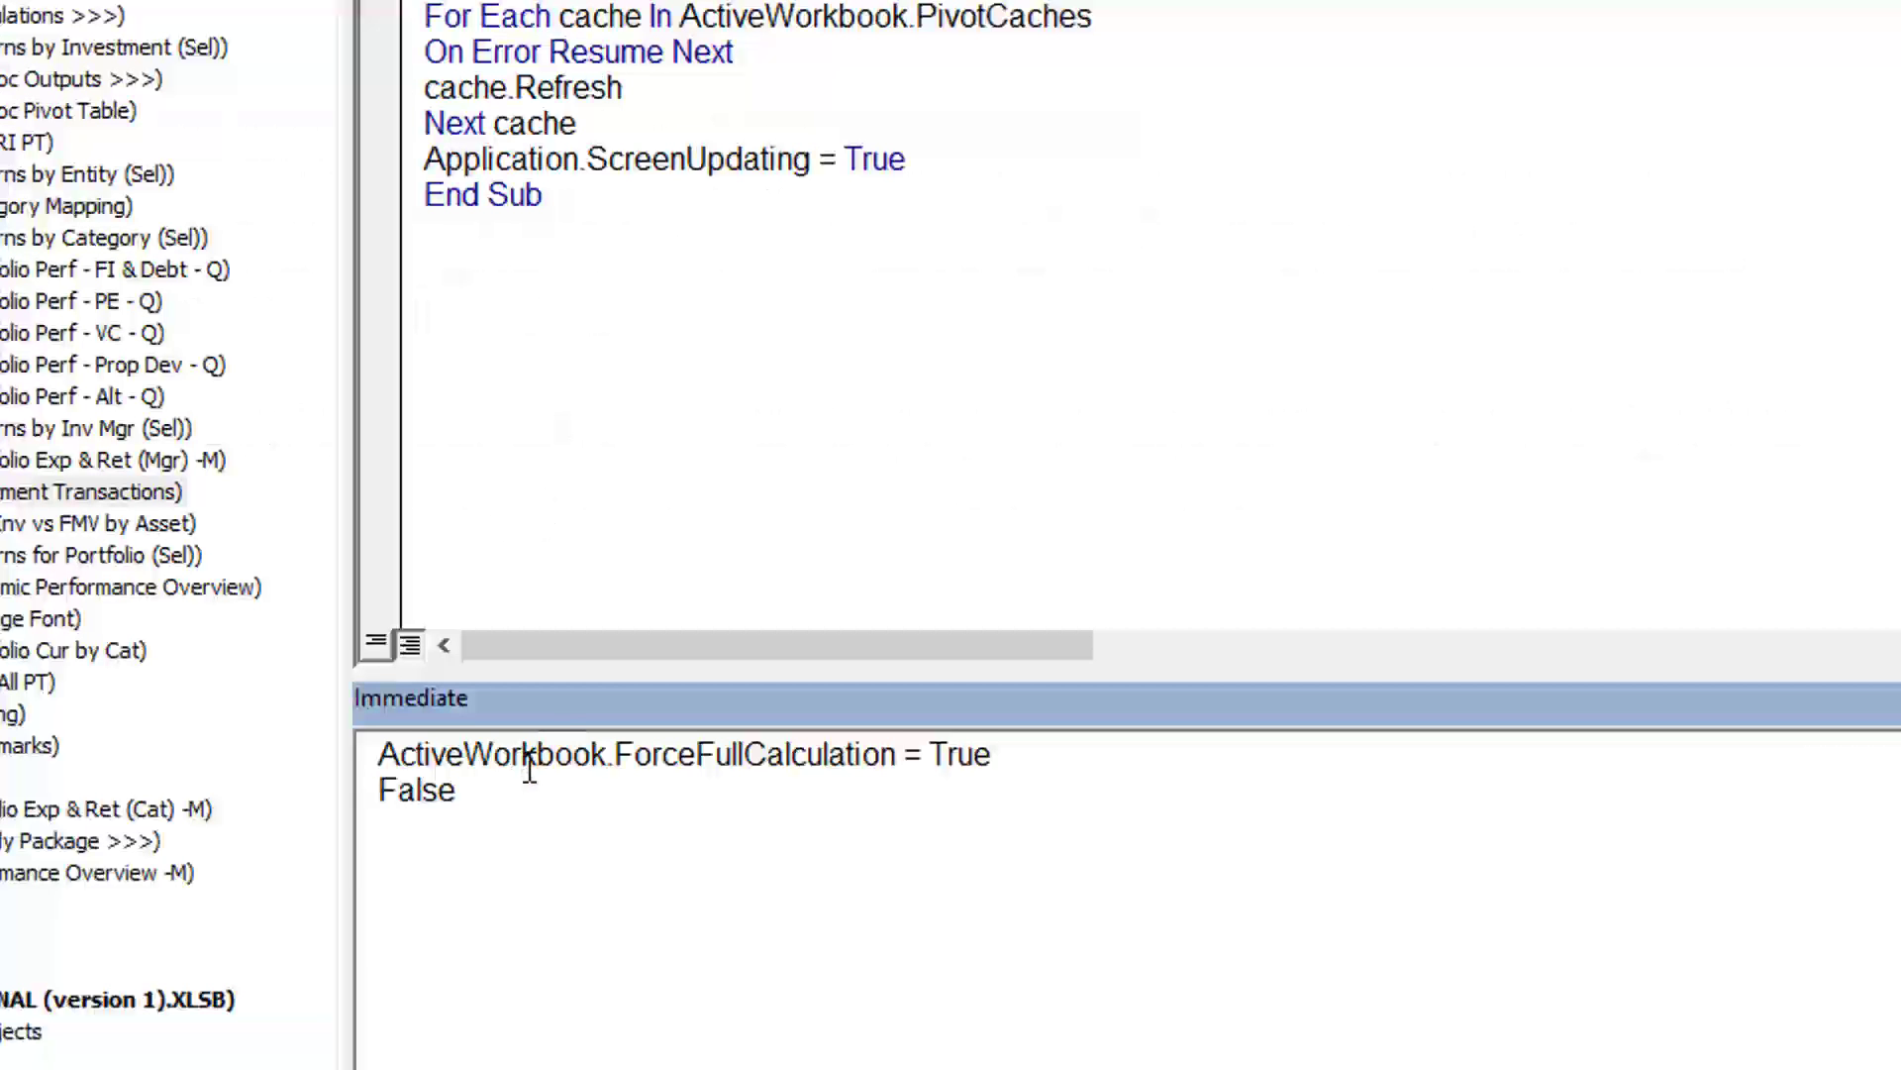
{"action": "mouse_move", "coordinate": [1081, 769]}
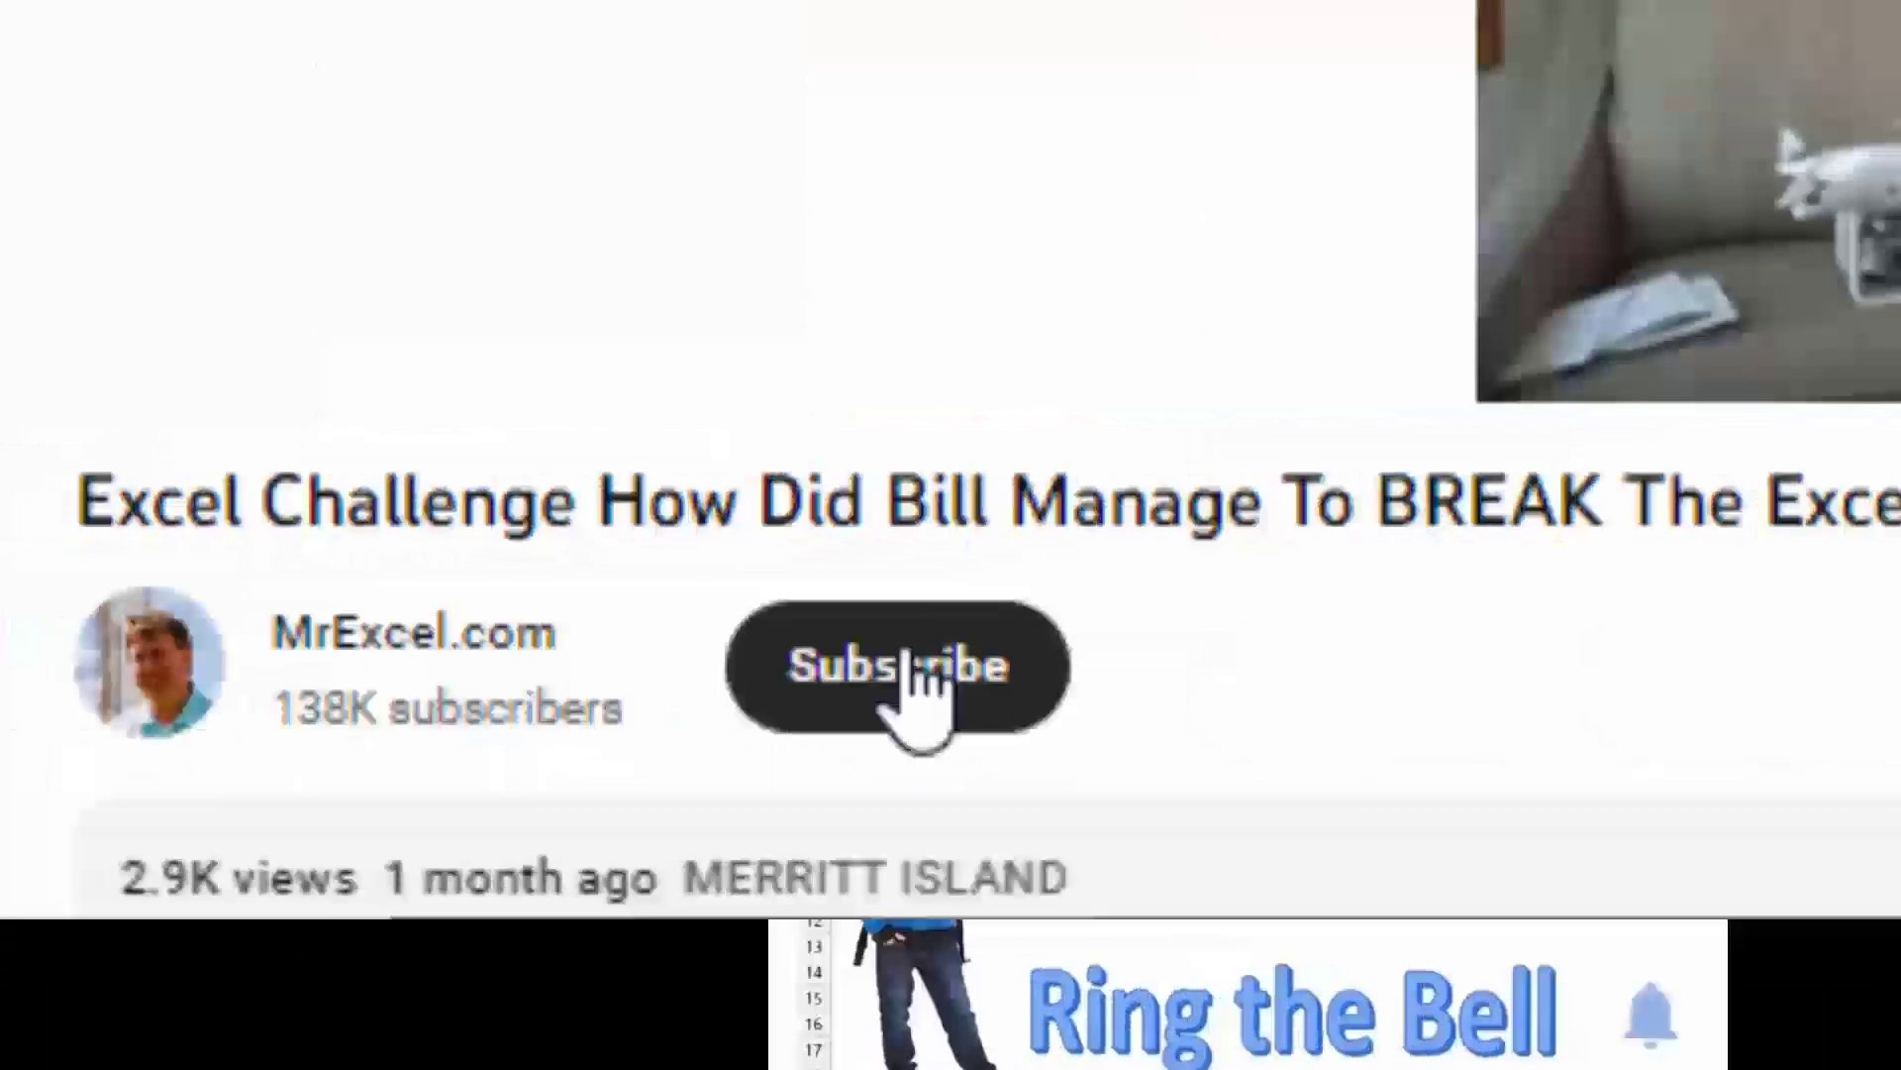
Subscribe to the MrExcel.com channel with notifications set to All
{"action": "left_click", "coordinate": [899, 665]}
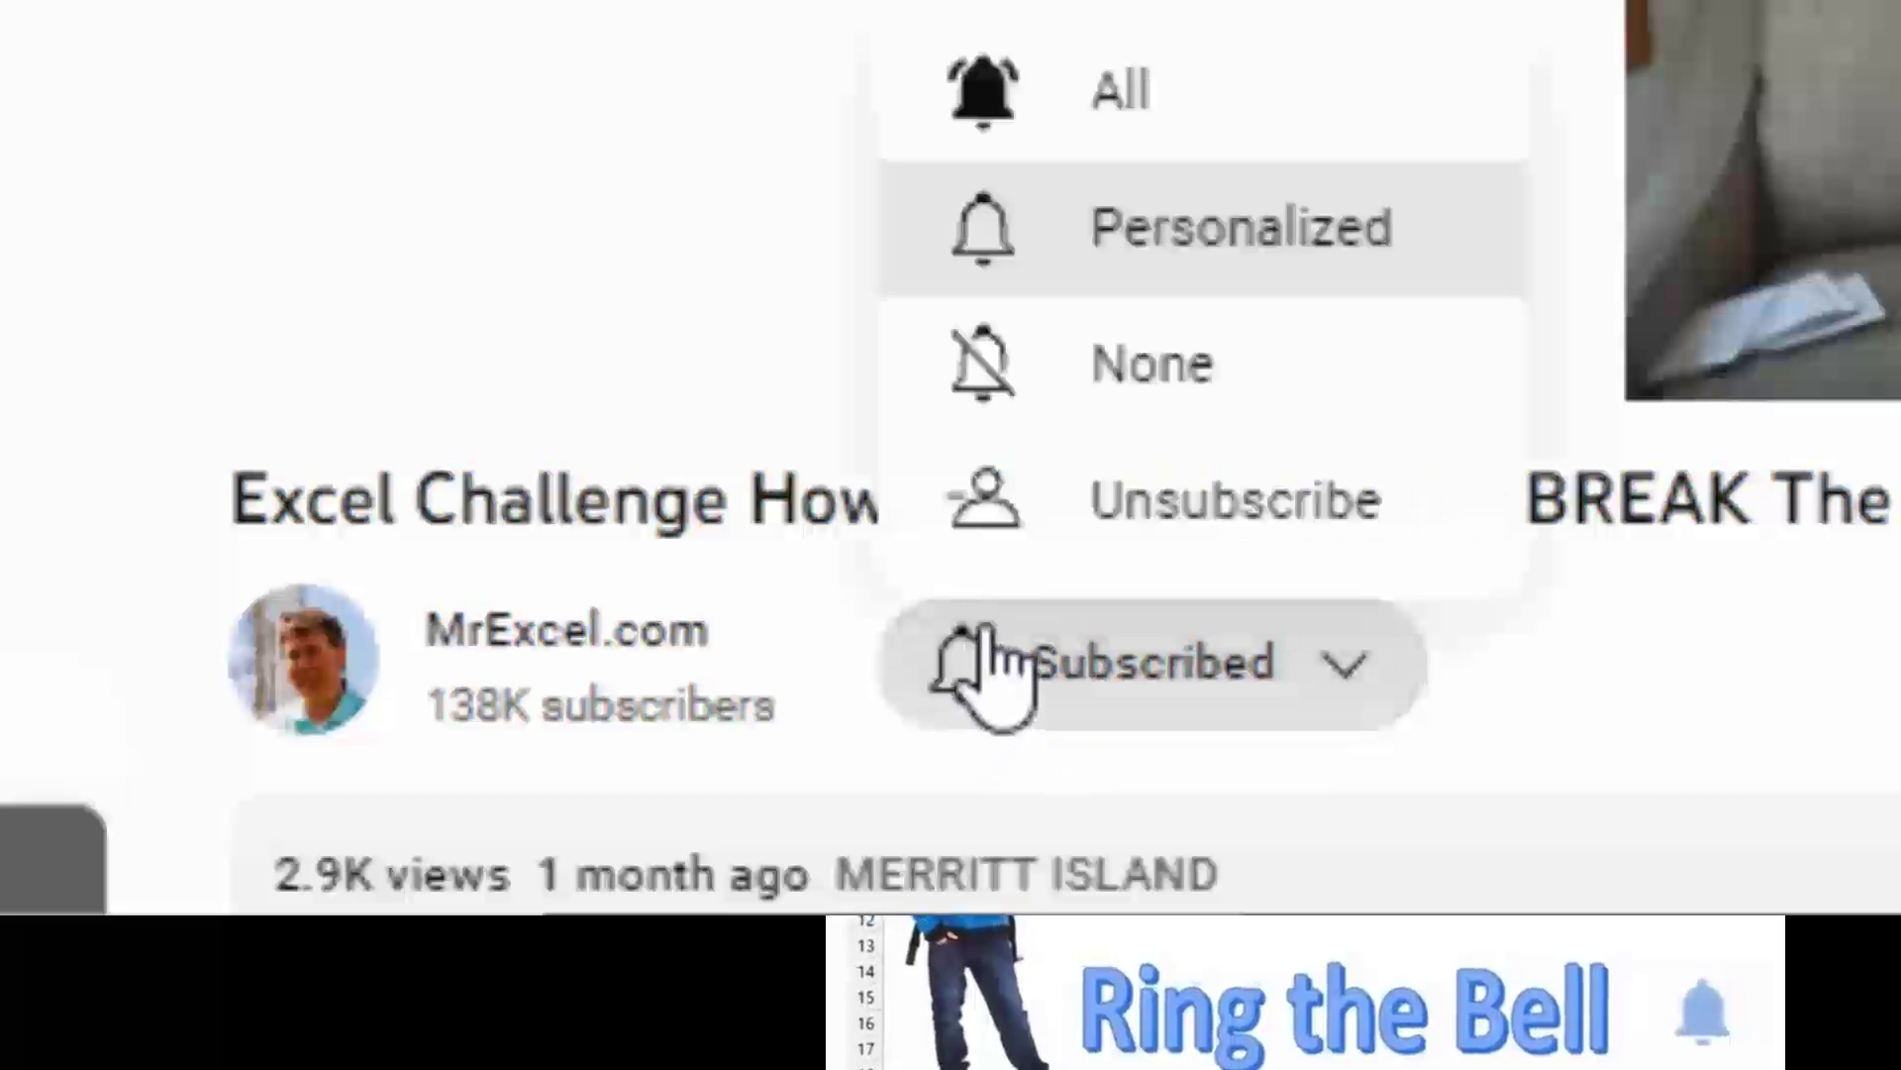
{"action": "left_click", "coordinate": [1212, 227]}
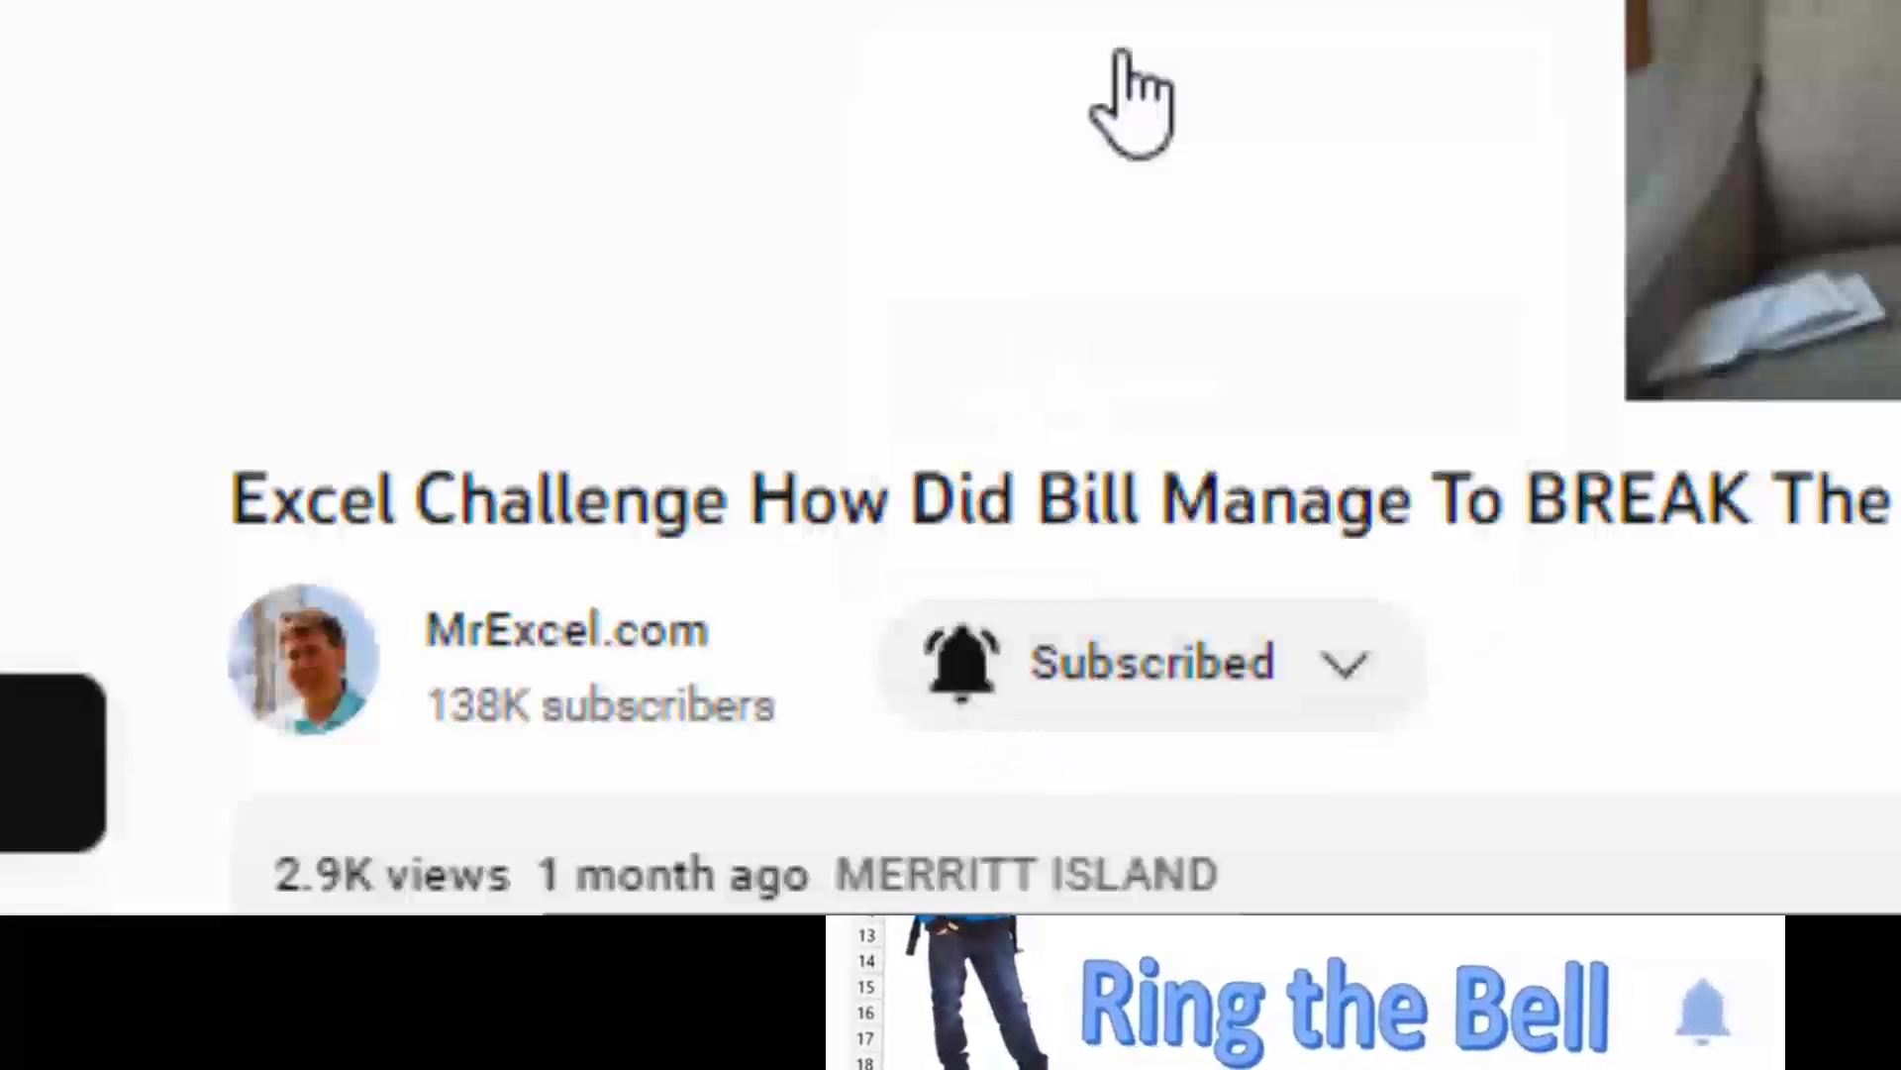